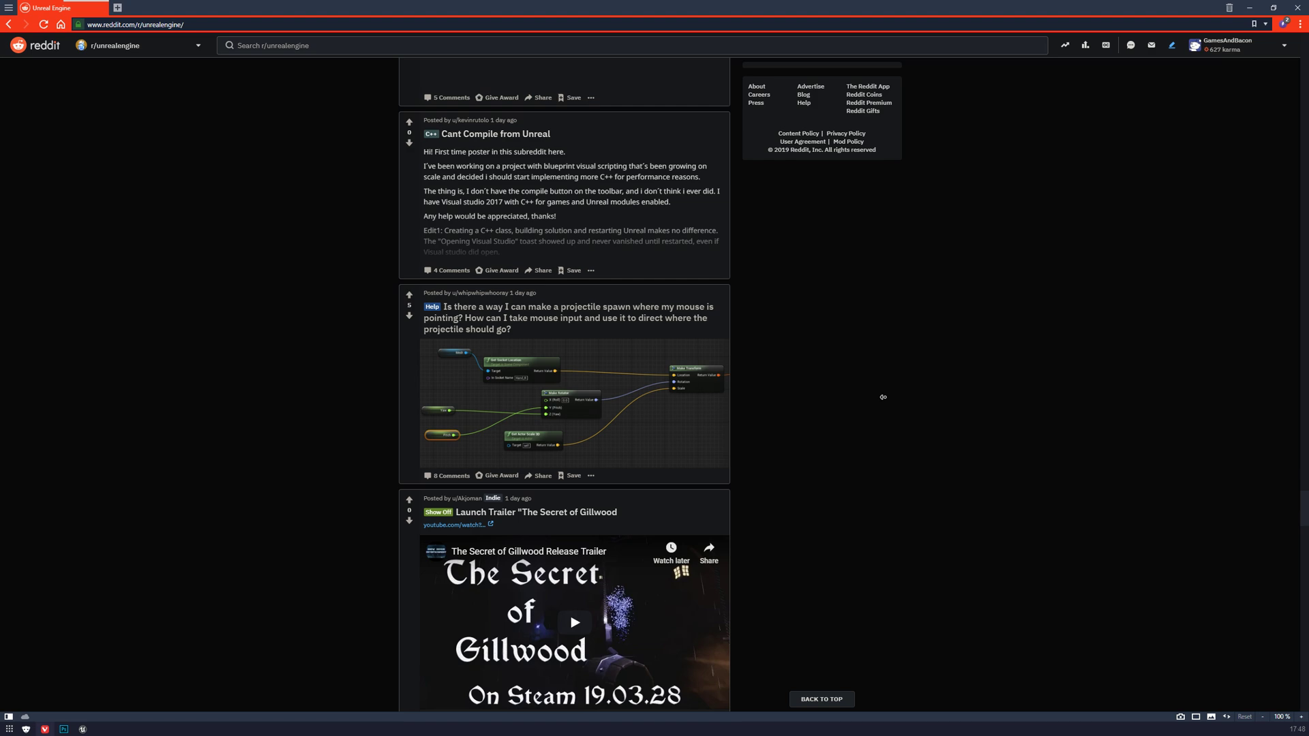
mouse_move(806, 422)
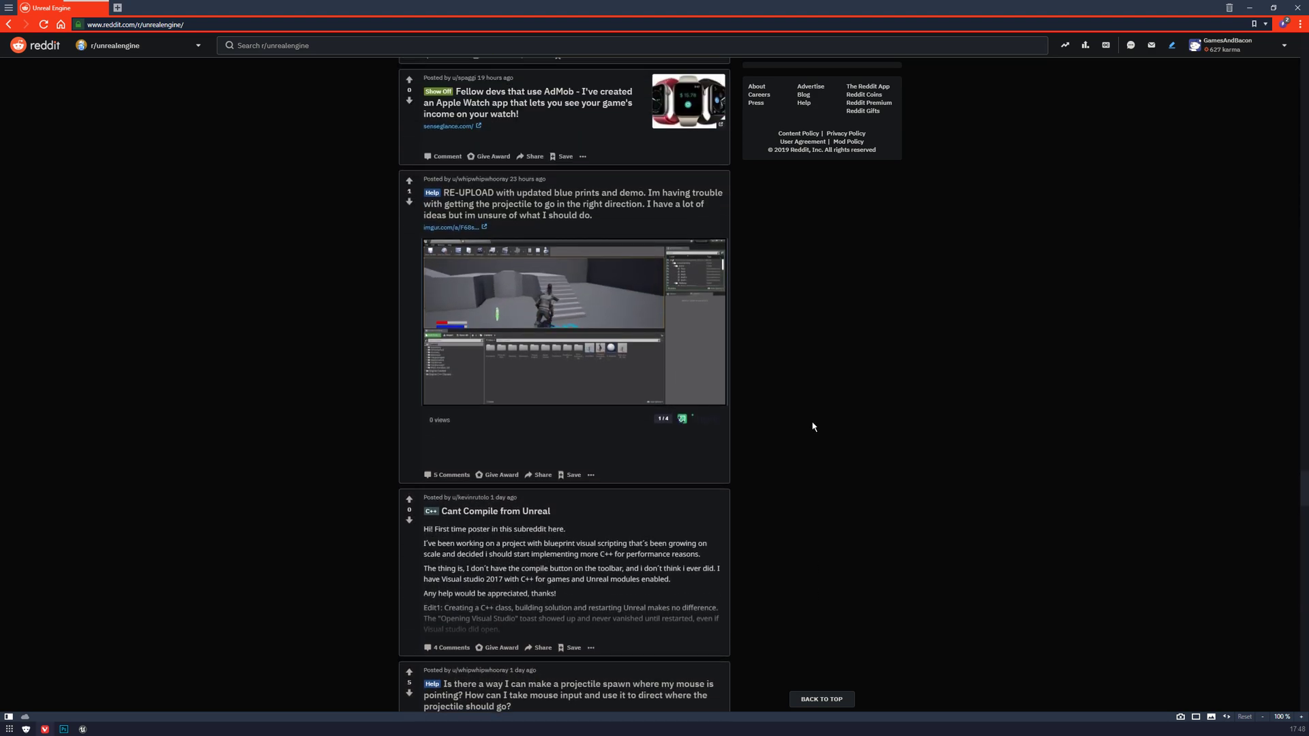
mouse_move(804, 369)
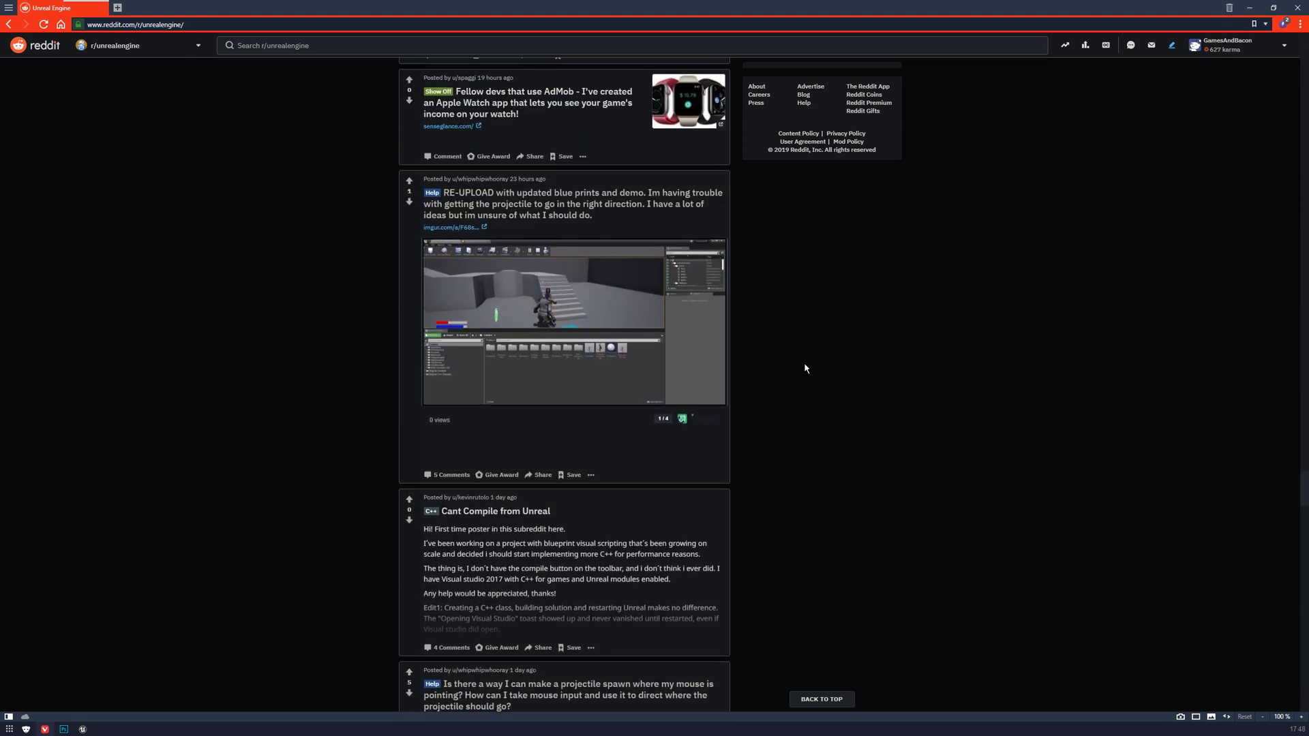
- Check the Projectile asset in the level, then return to the TopDownCharacter blueprint
scroll("down", 3)
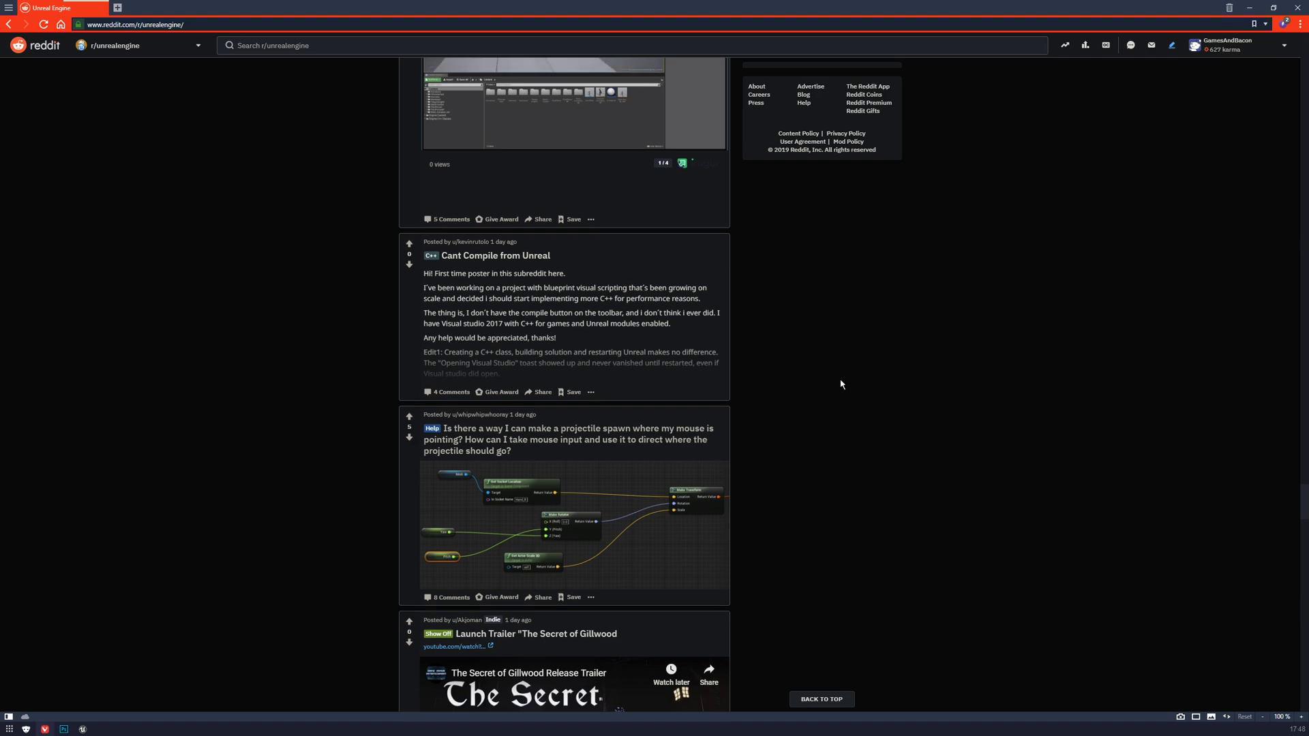
mouse_move(687, 454)
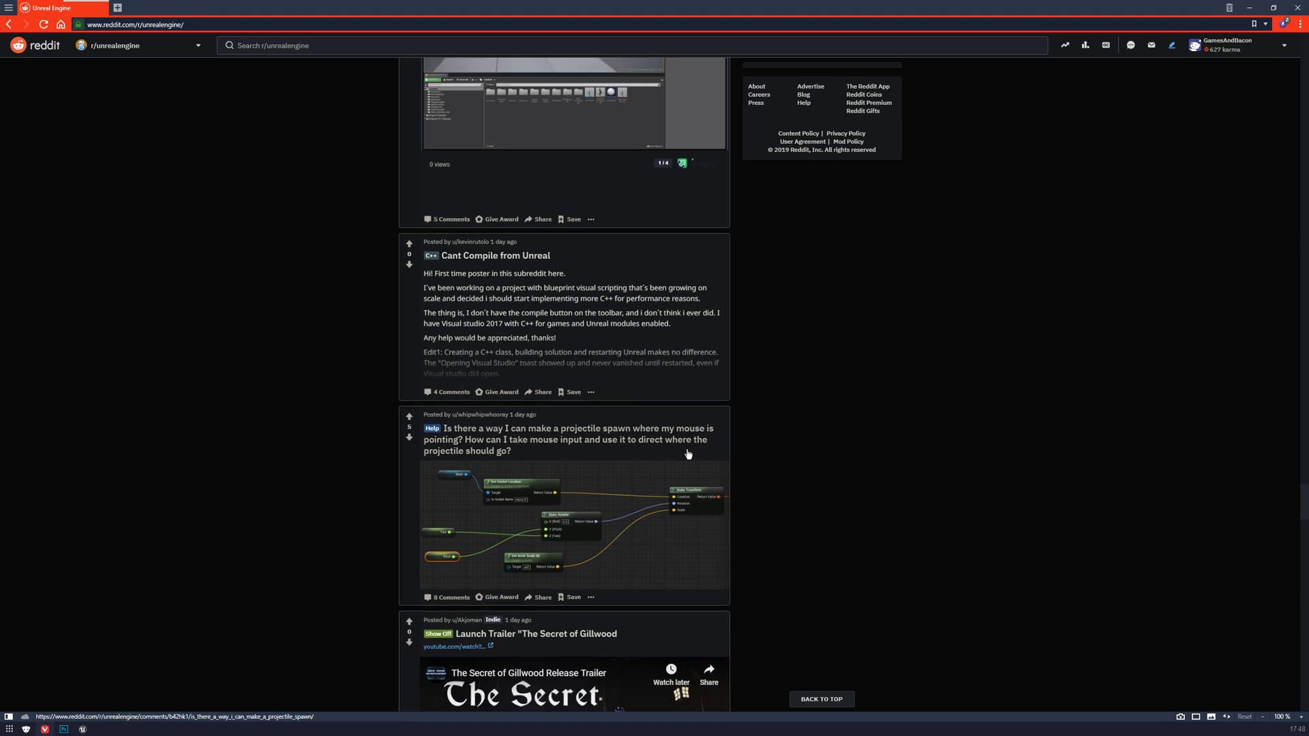
scroll("down", 3)
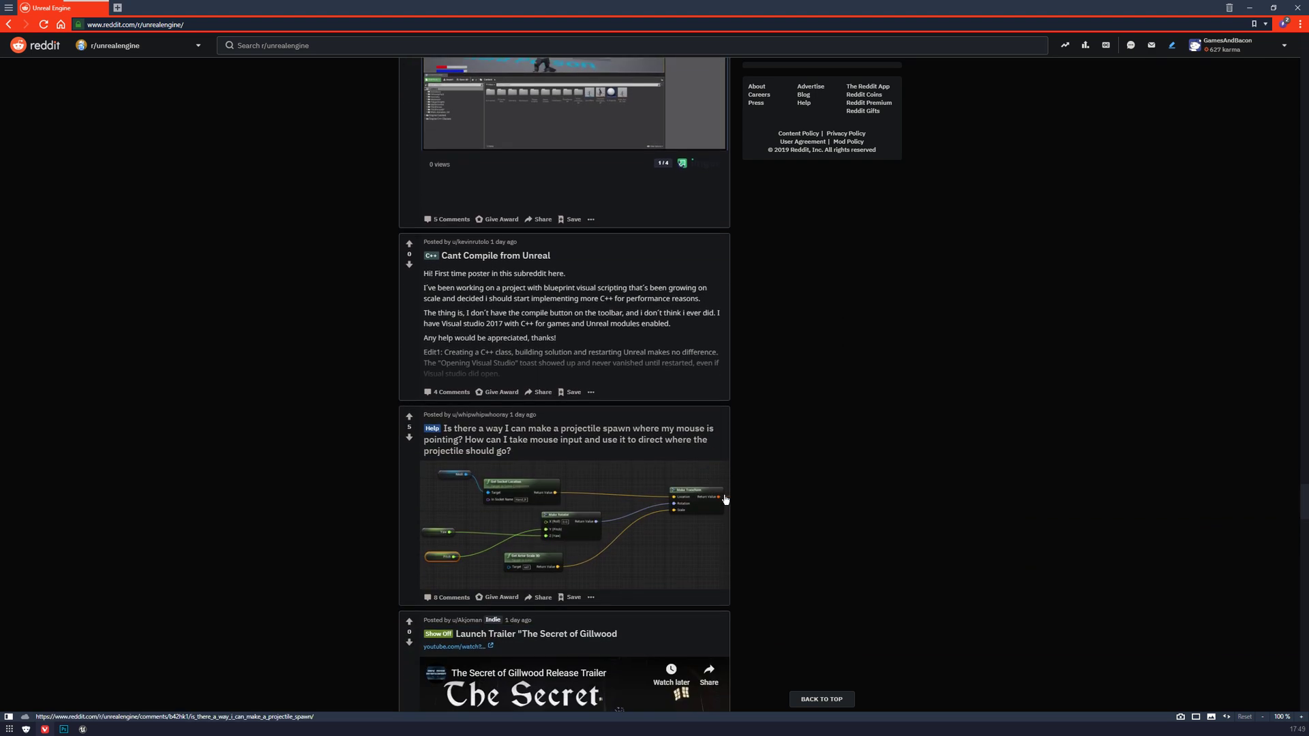
mouse_move(552, 450)
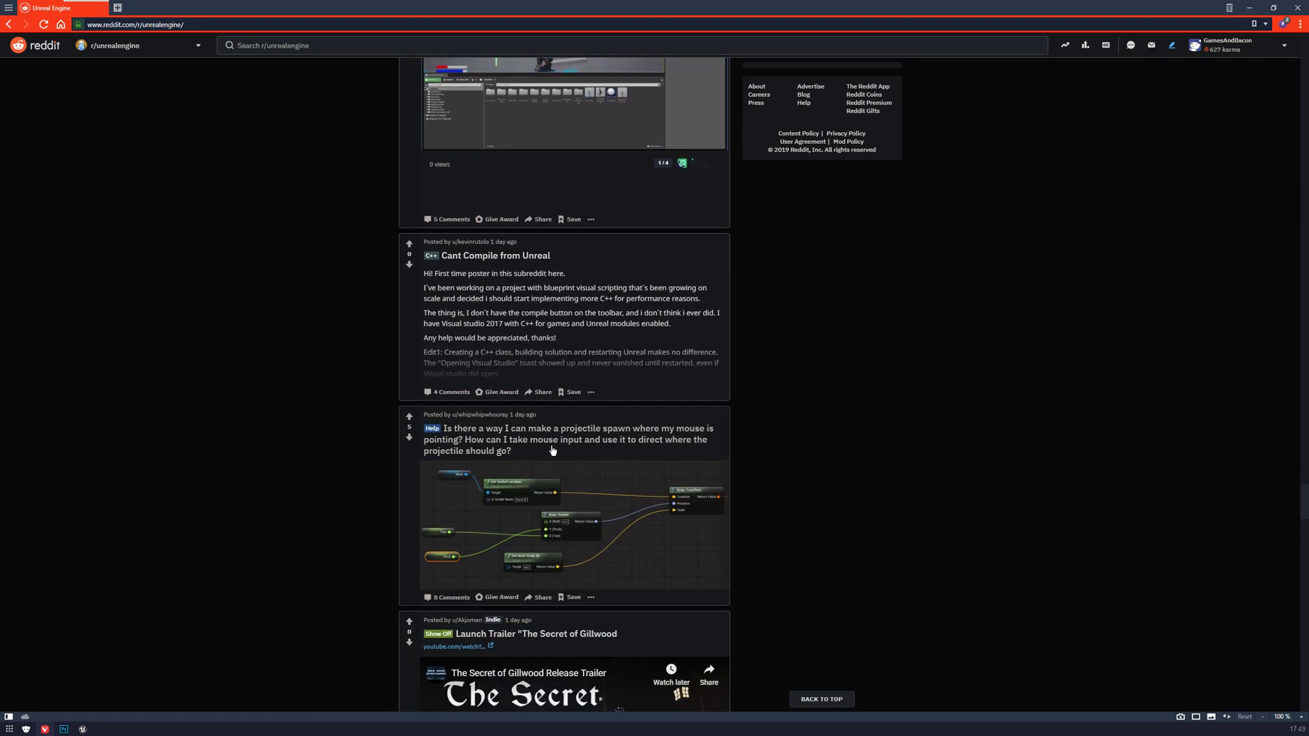
mouse_move(812, 442)
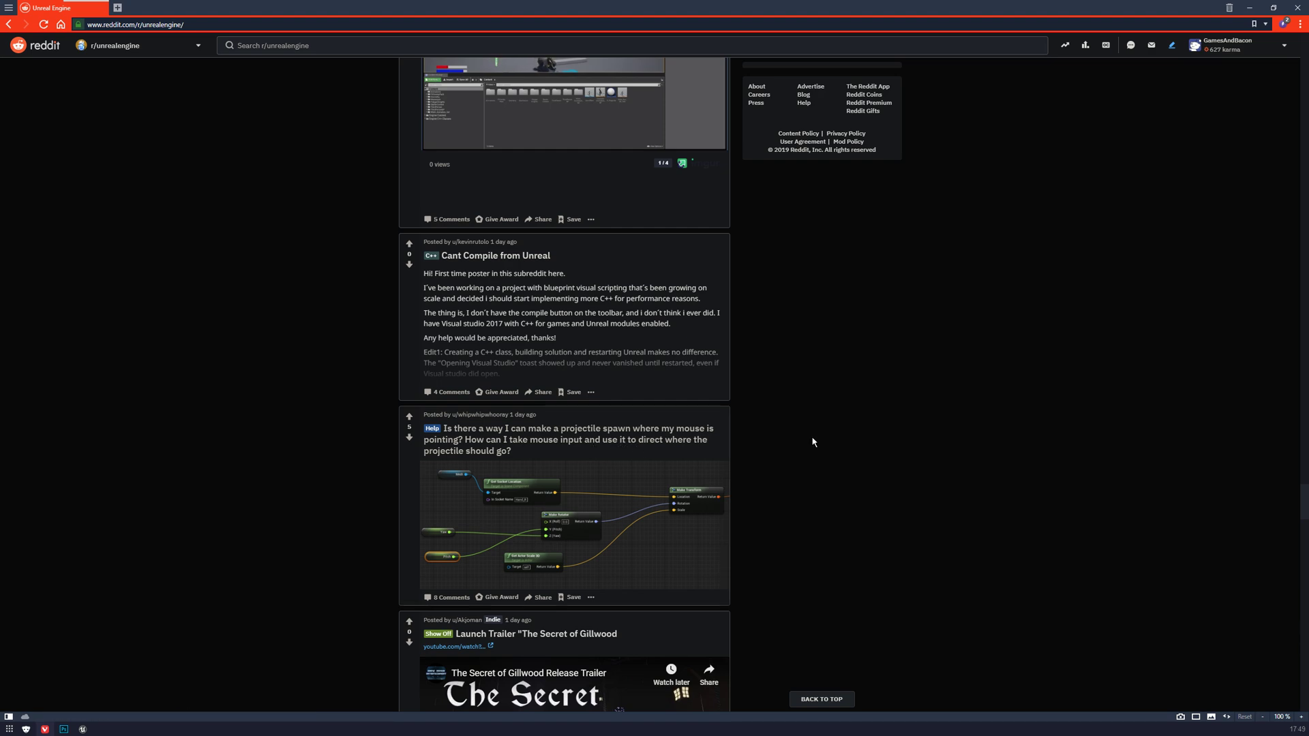
scroll("down", 3)
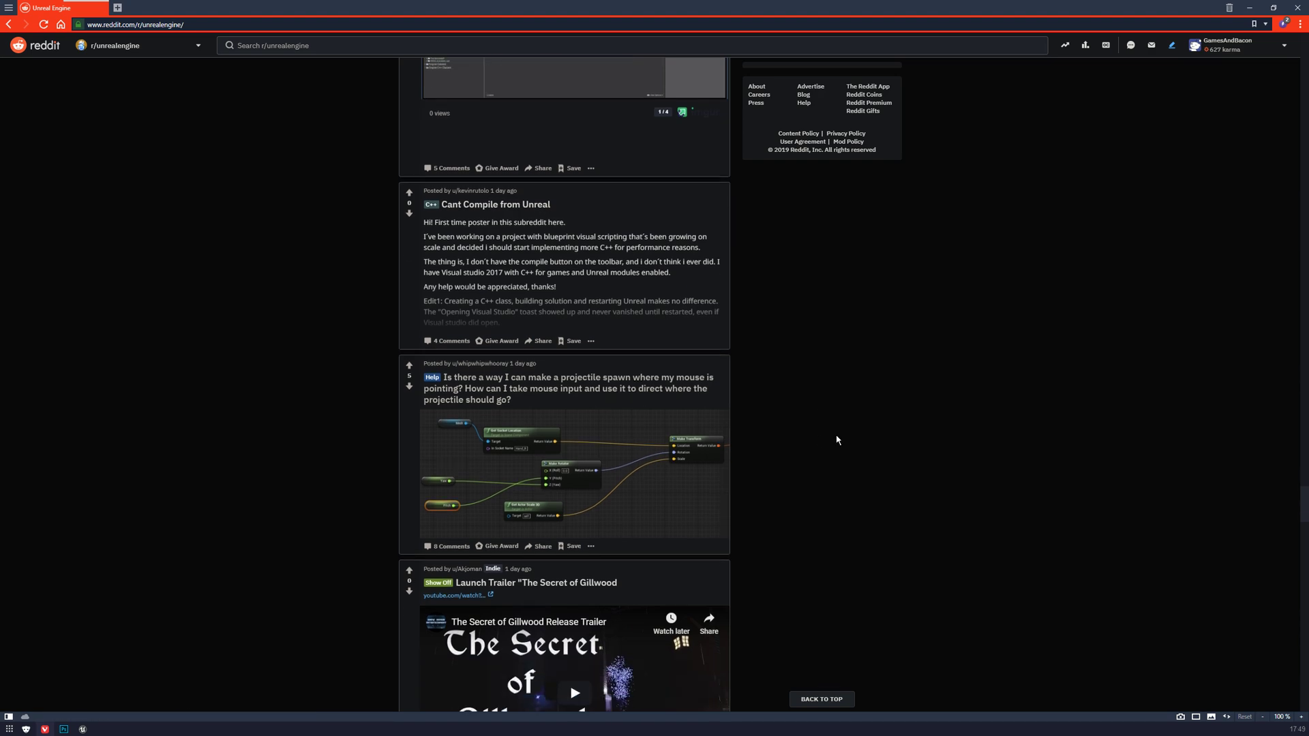
mouse_move(878, 423)
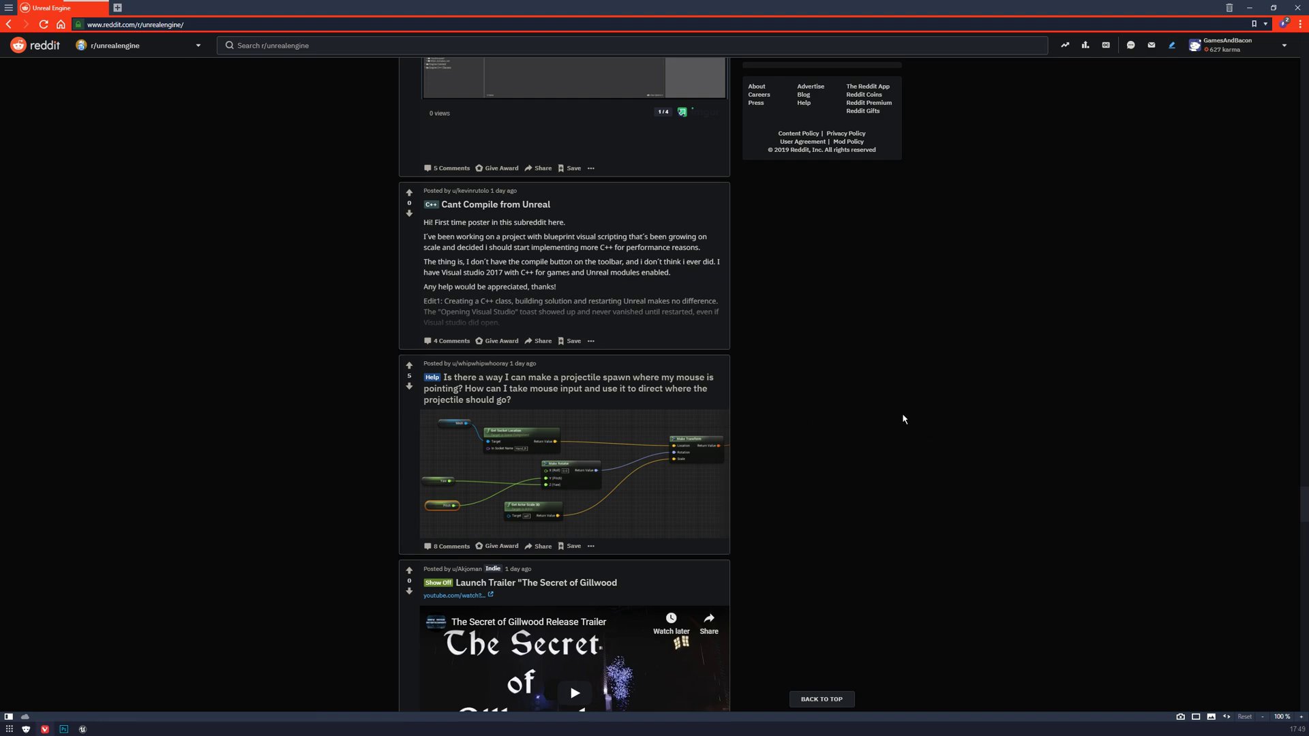
mouse_move(697, 432)
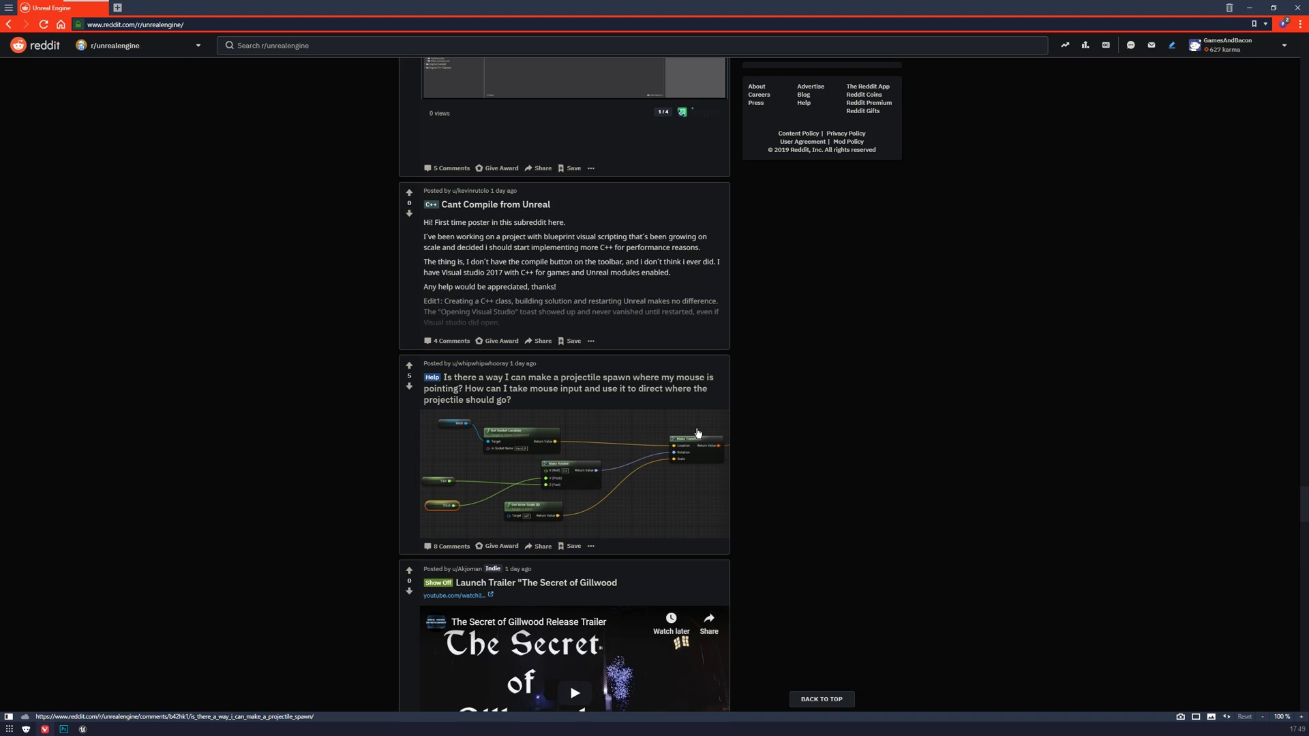
mouse_move(103, 410)
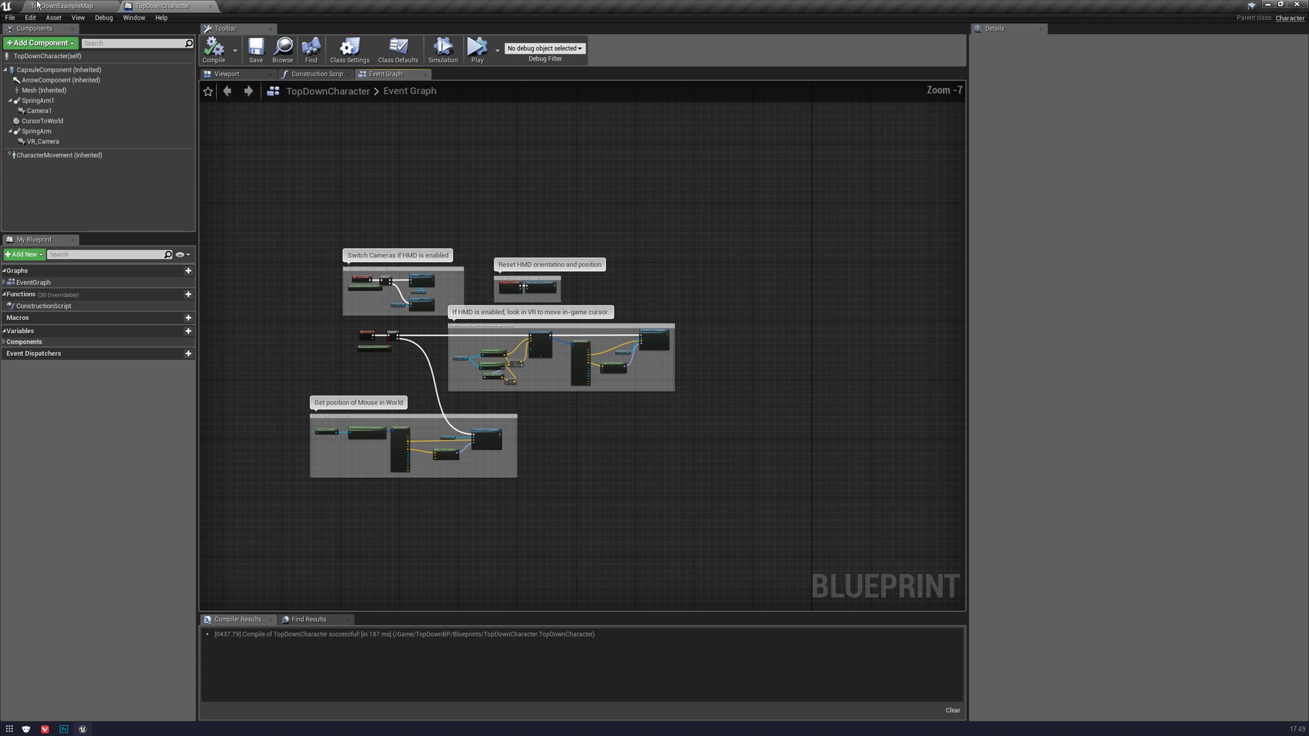
left_click(63, 6)
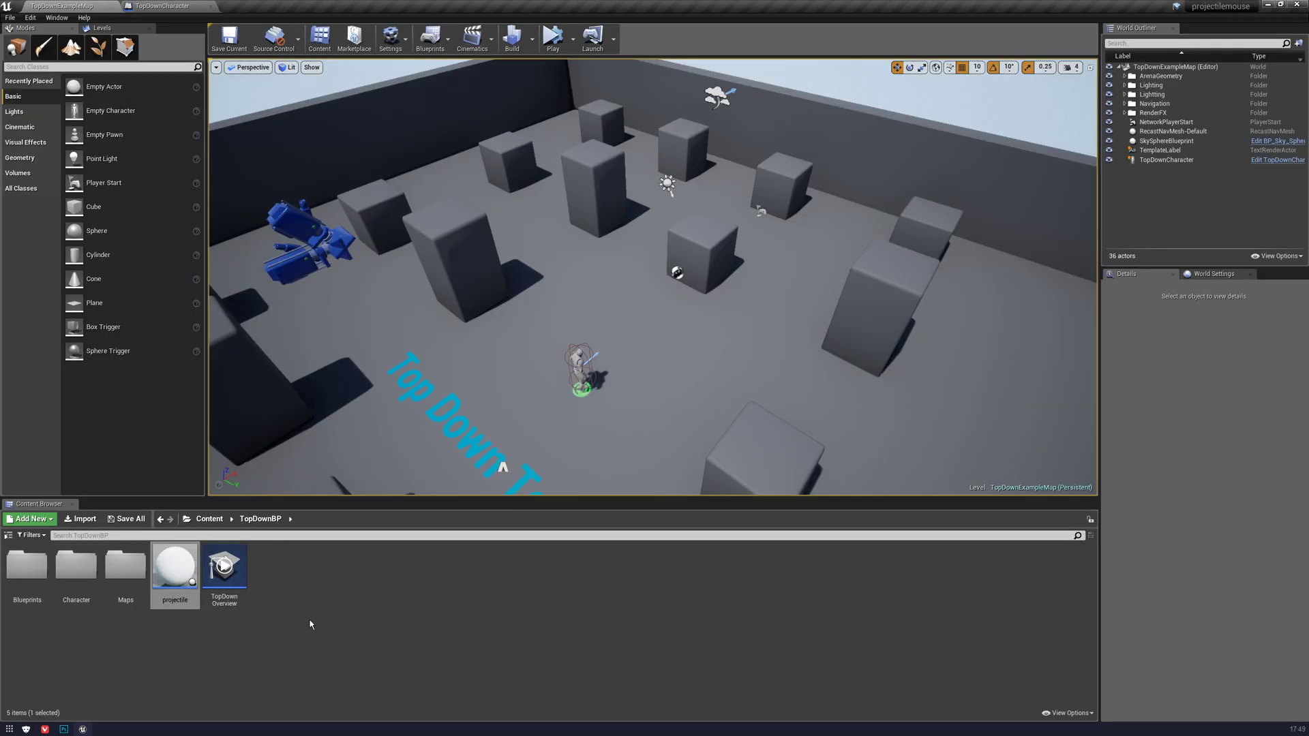
mouse_move(176, 564)
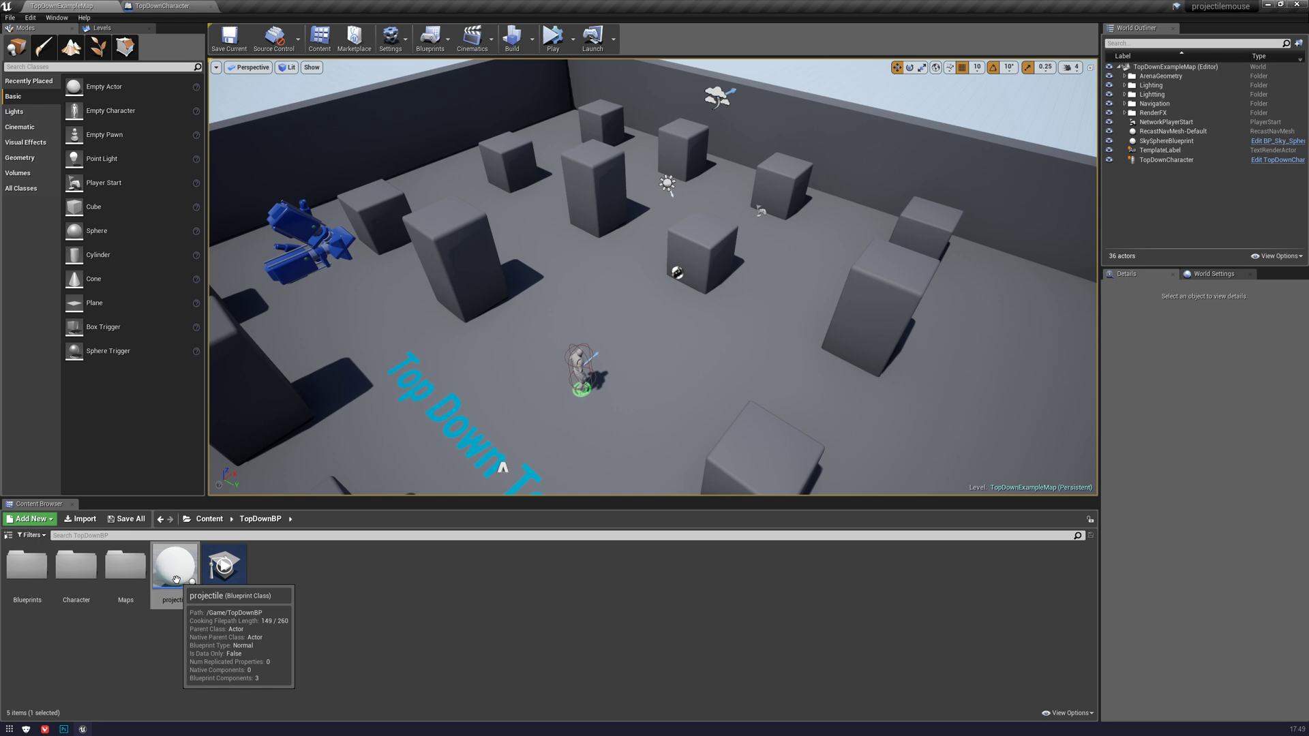
left_click(163, 6)
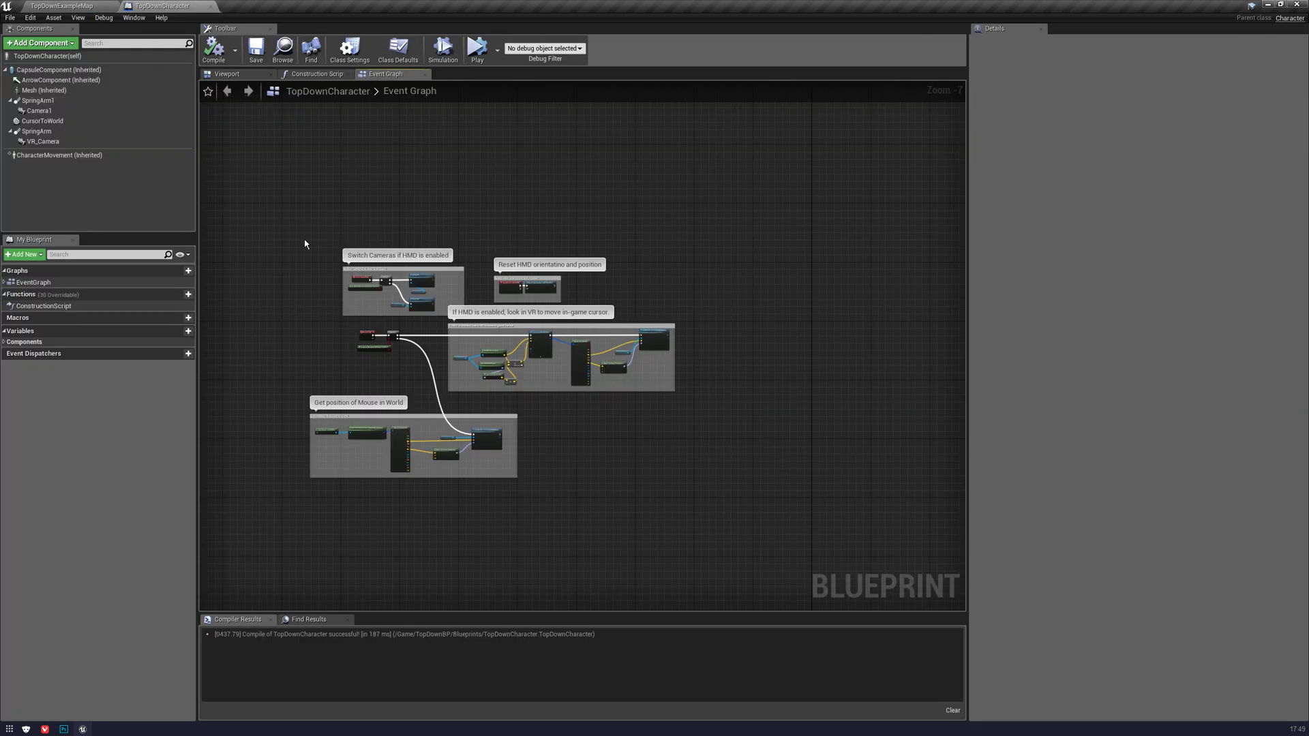
- Create a new event graph with a Left Mouse Button input event, dragging from Pressed
left_click(176, 270)
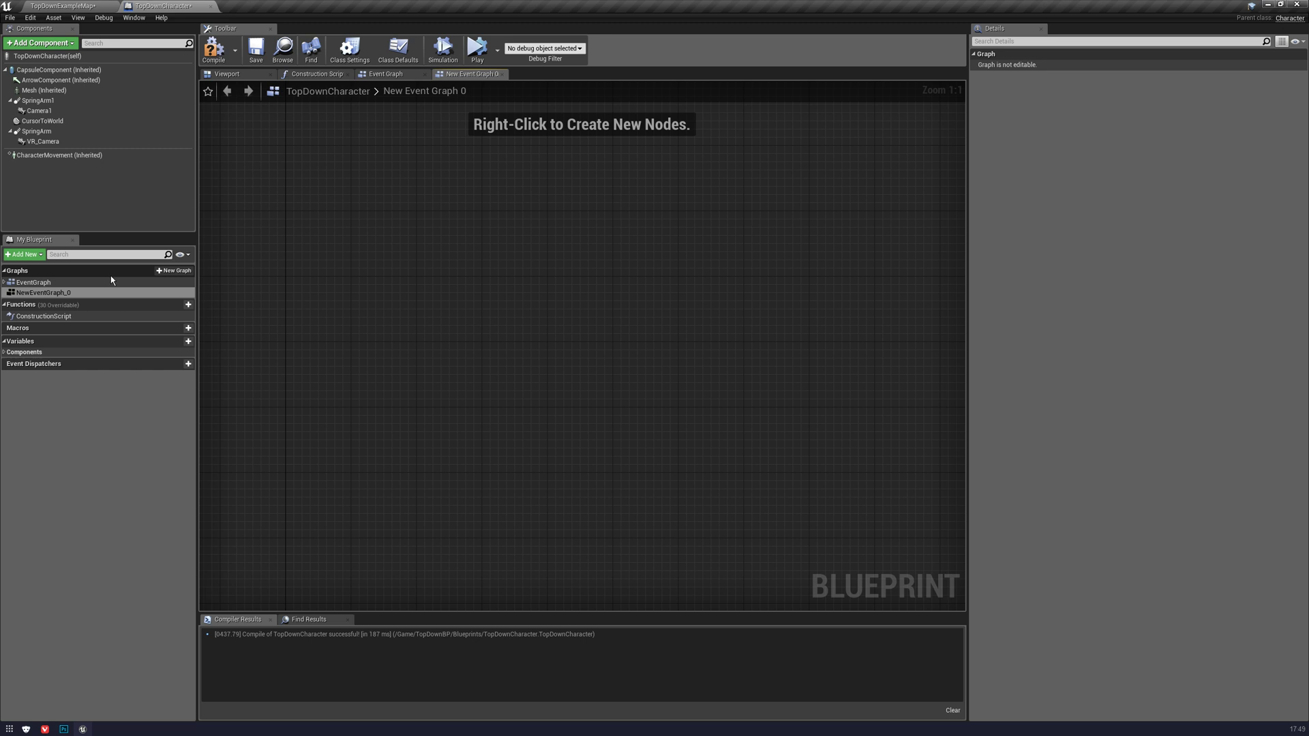
right_click(509, 246)
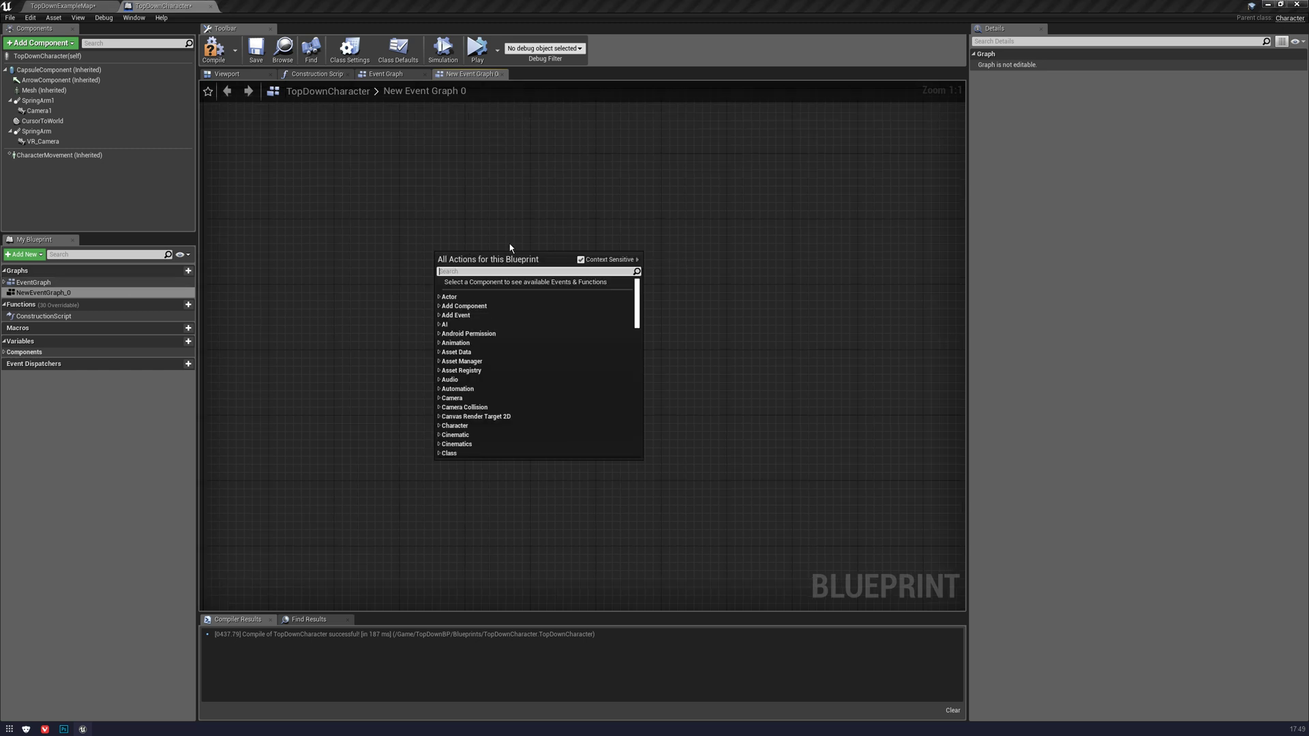
type("input")
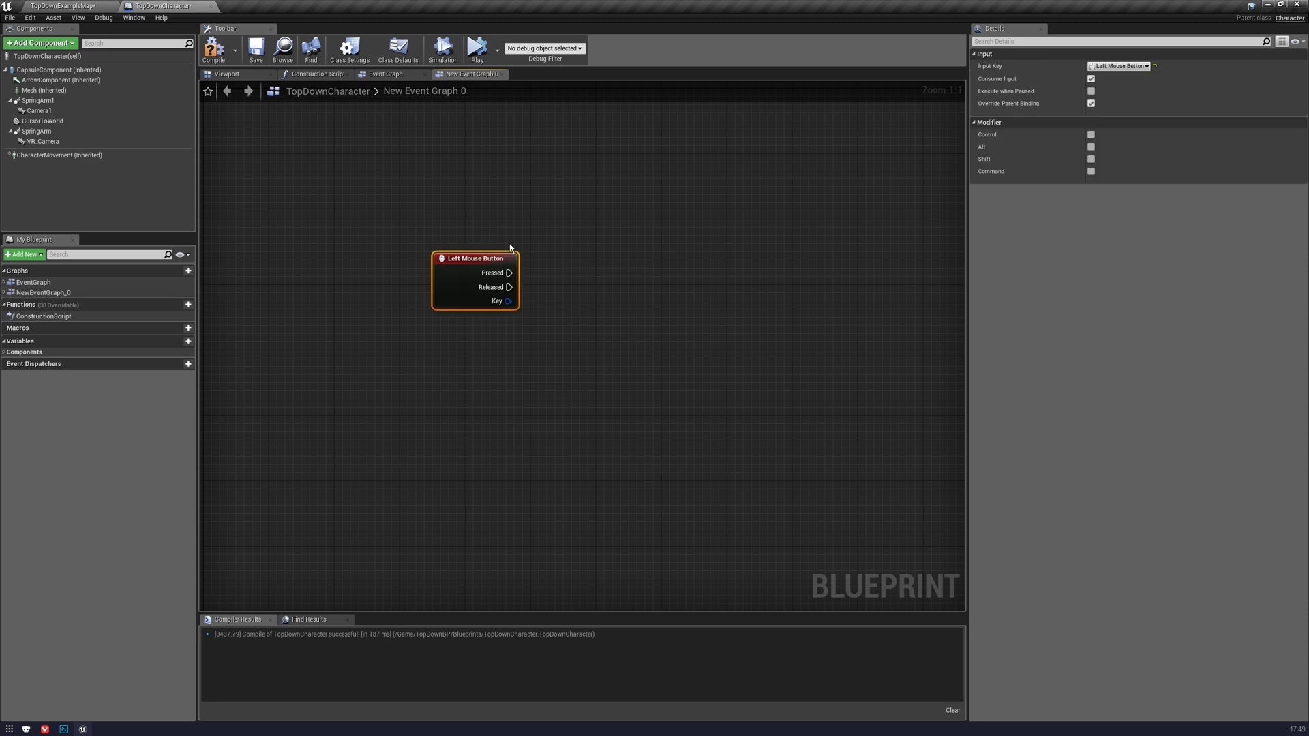
left_click_drag(509, 272, 676, 244)
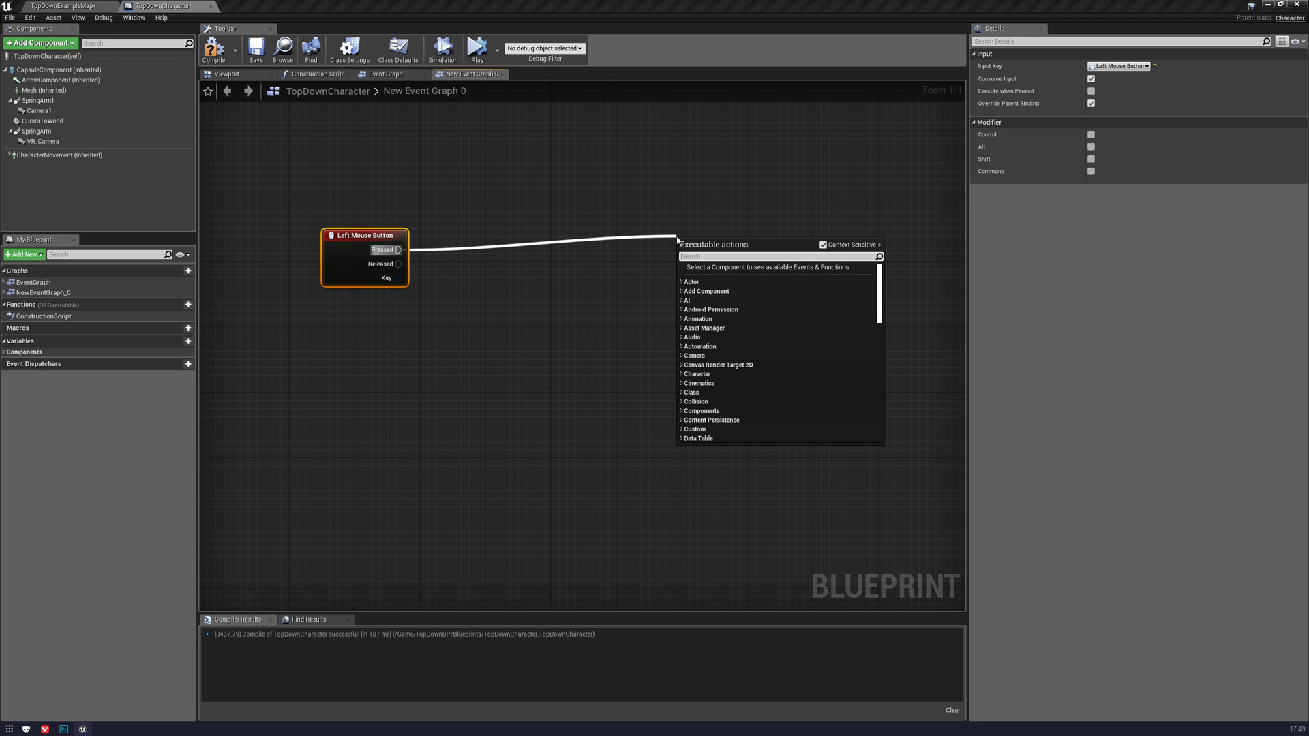
- Add a SpawnActor from Class node with Class set to Projectile, then compile
type("spawn act")
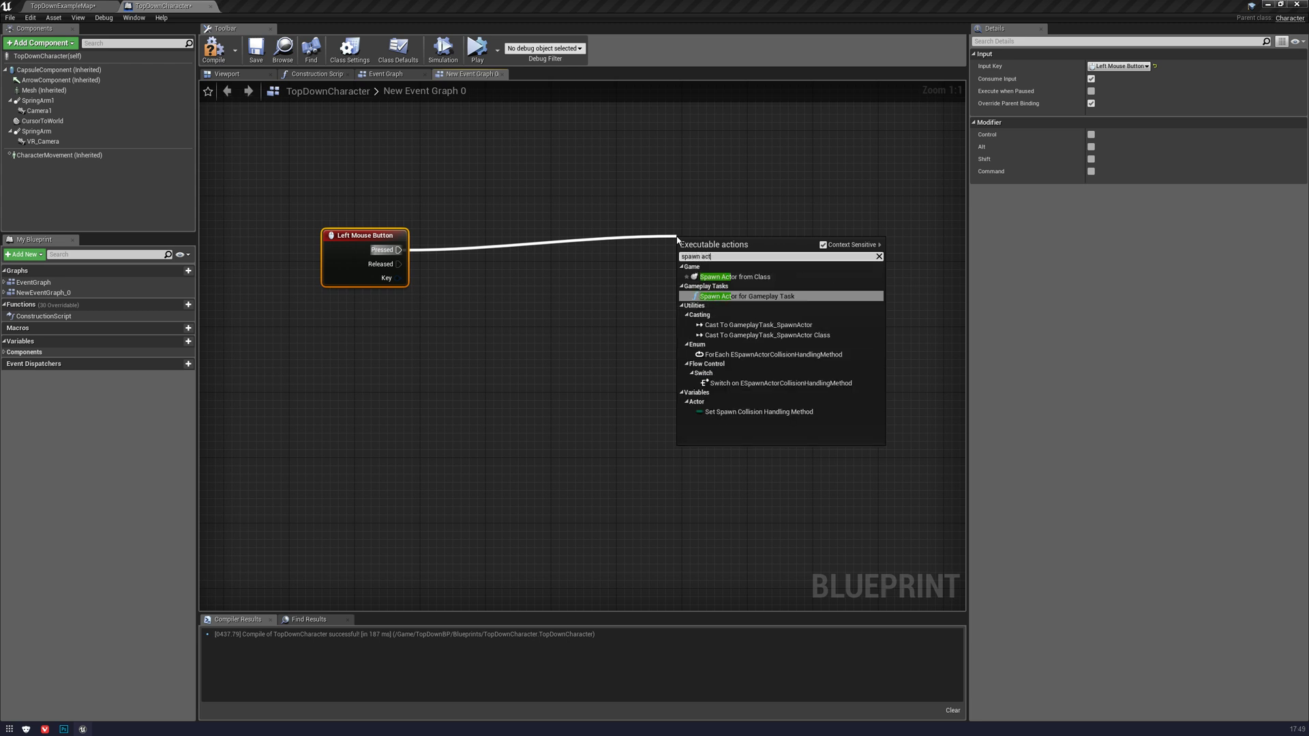
left_click(715, 276)
type("projec")
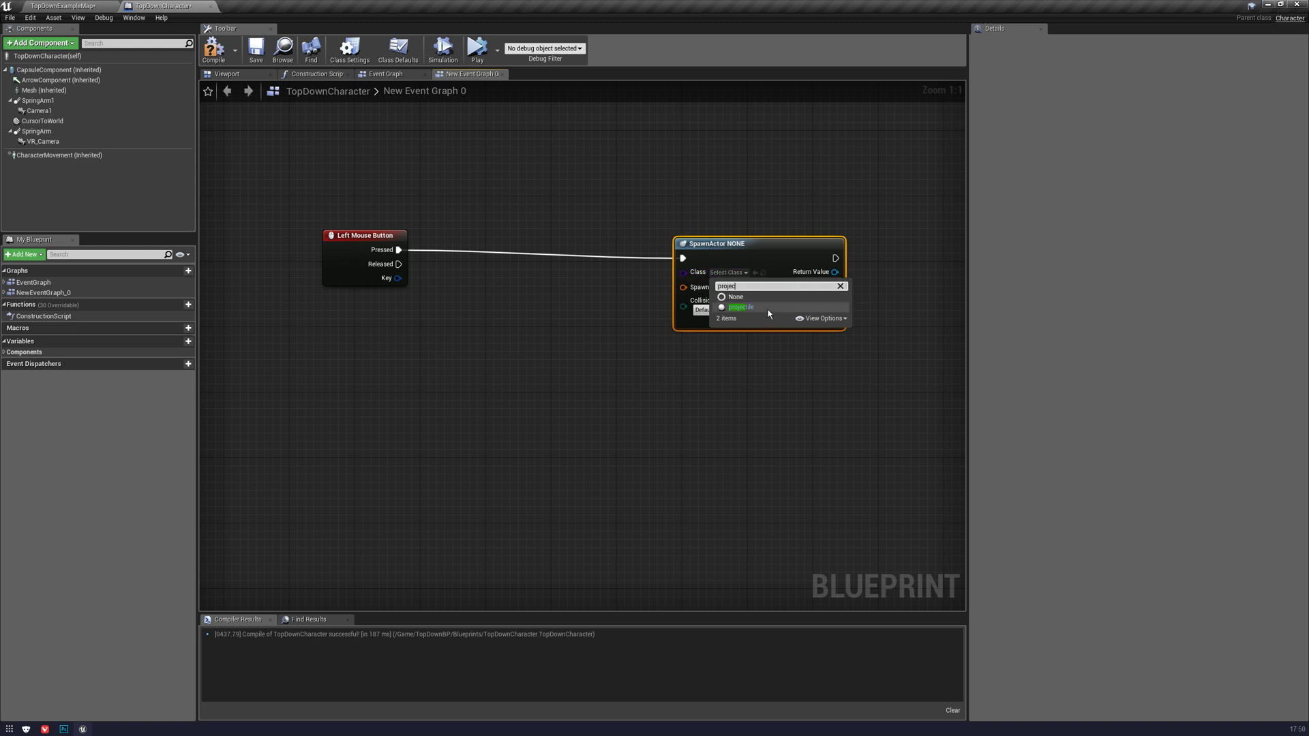
left_click(740, 308)
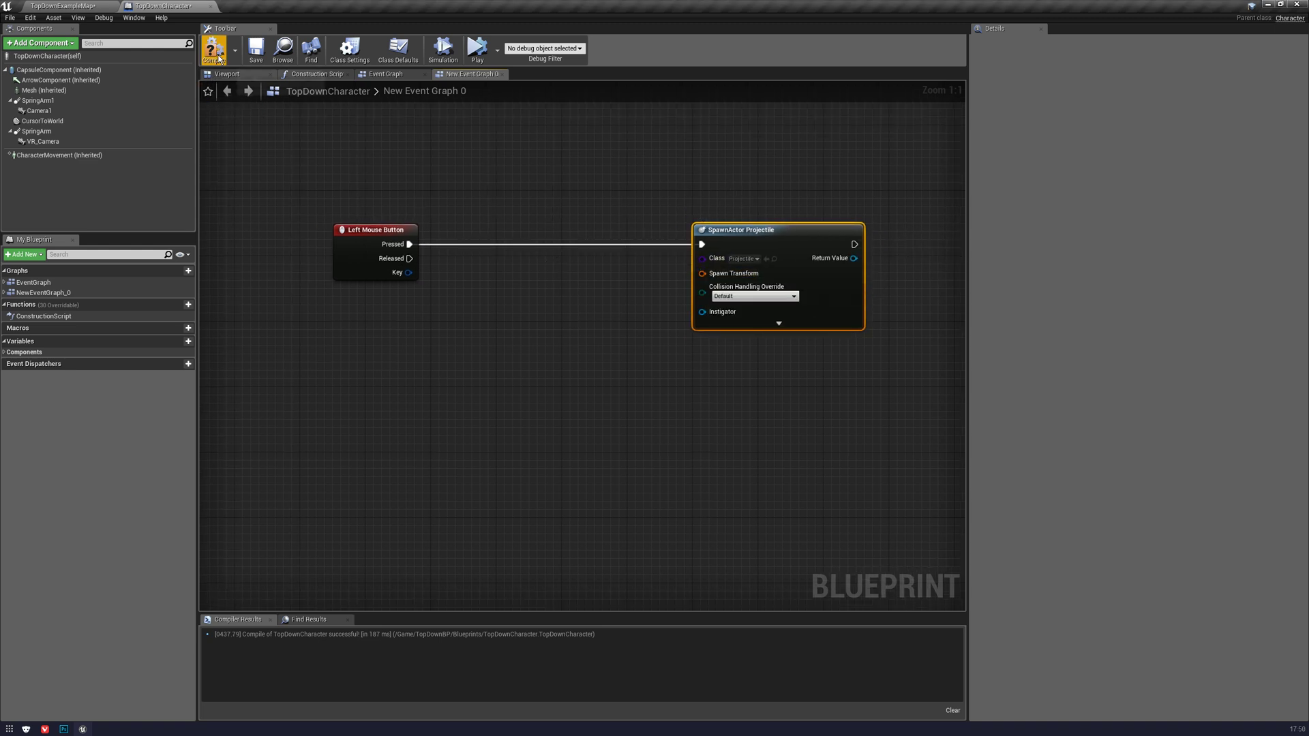
left_click(213, 50)
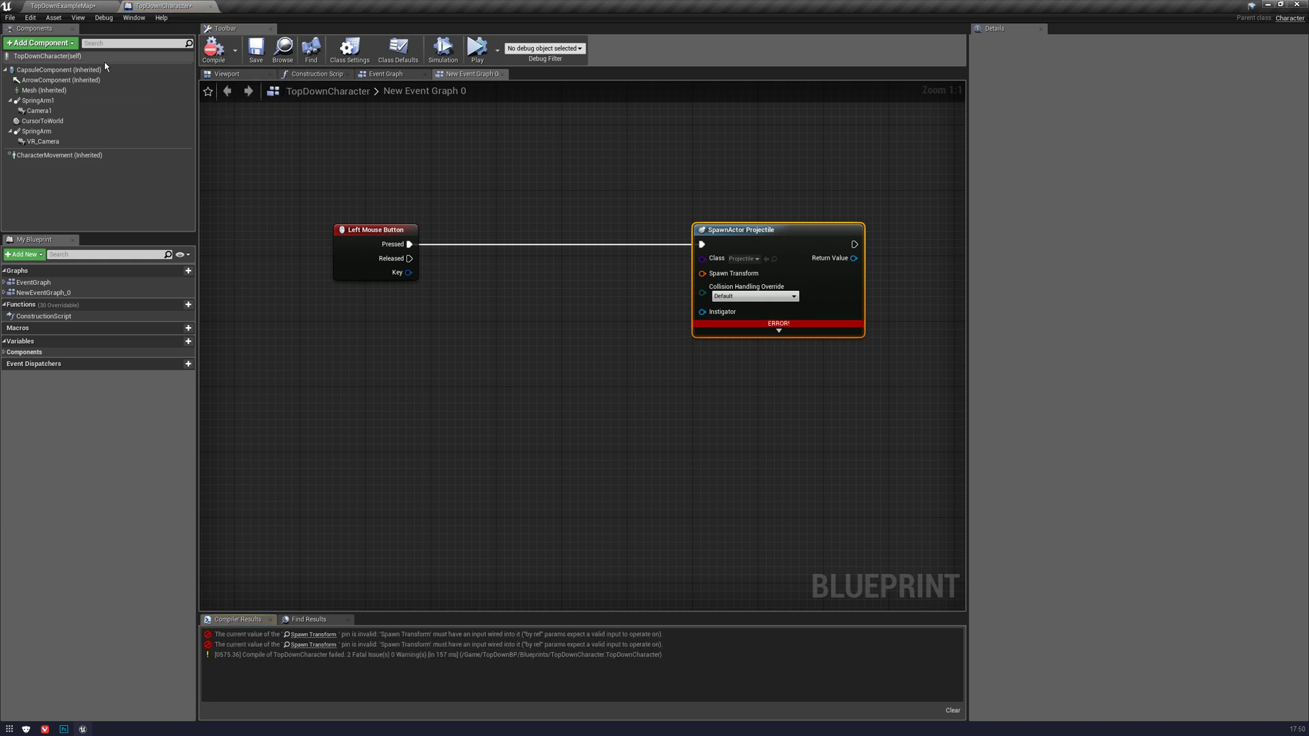
- Add a Scene component to TopDownCharacter and go back to New Event Graph 0
left_click(227, 73)
type("scene")
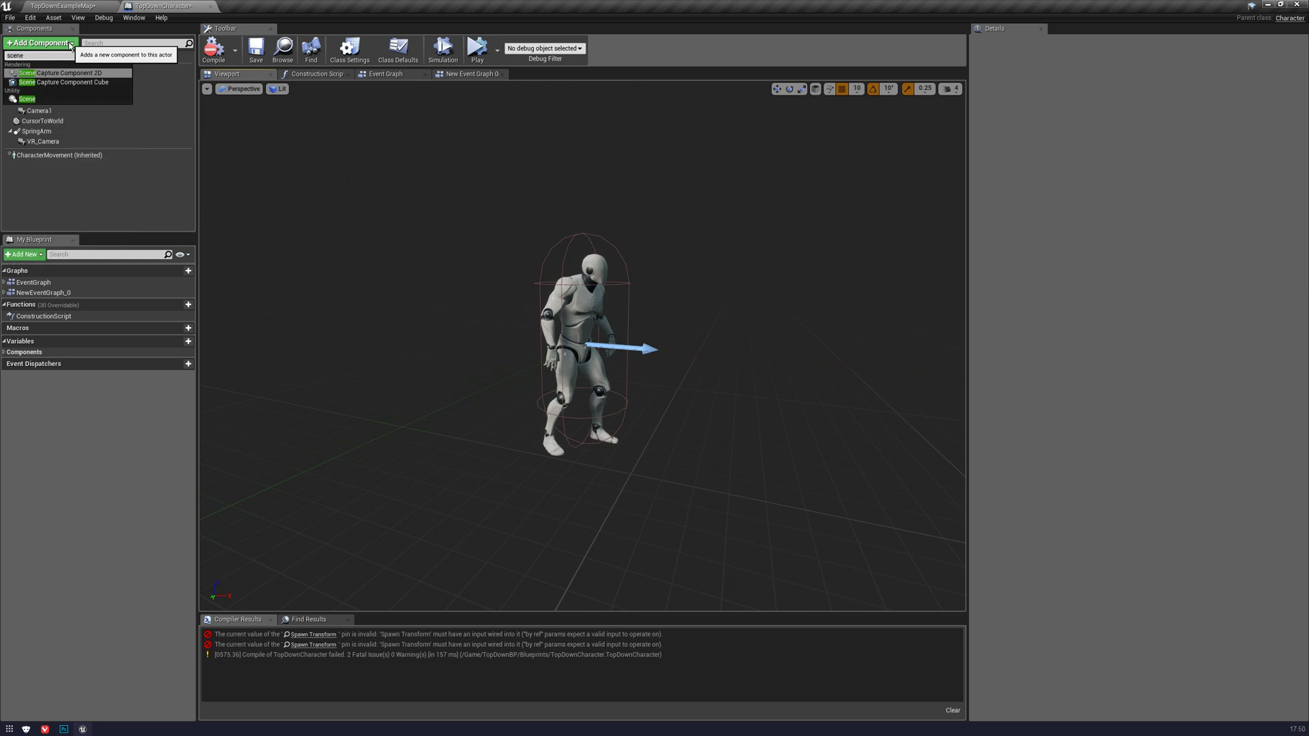
left_click(29, 152)
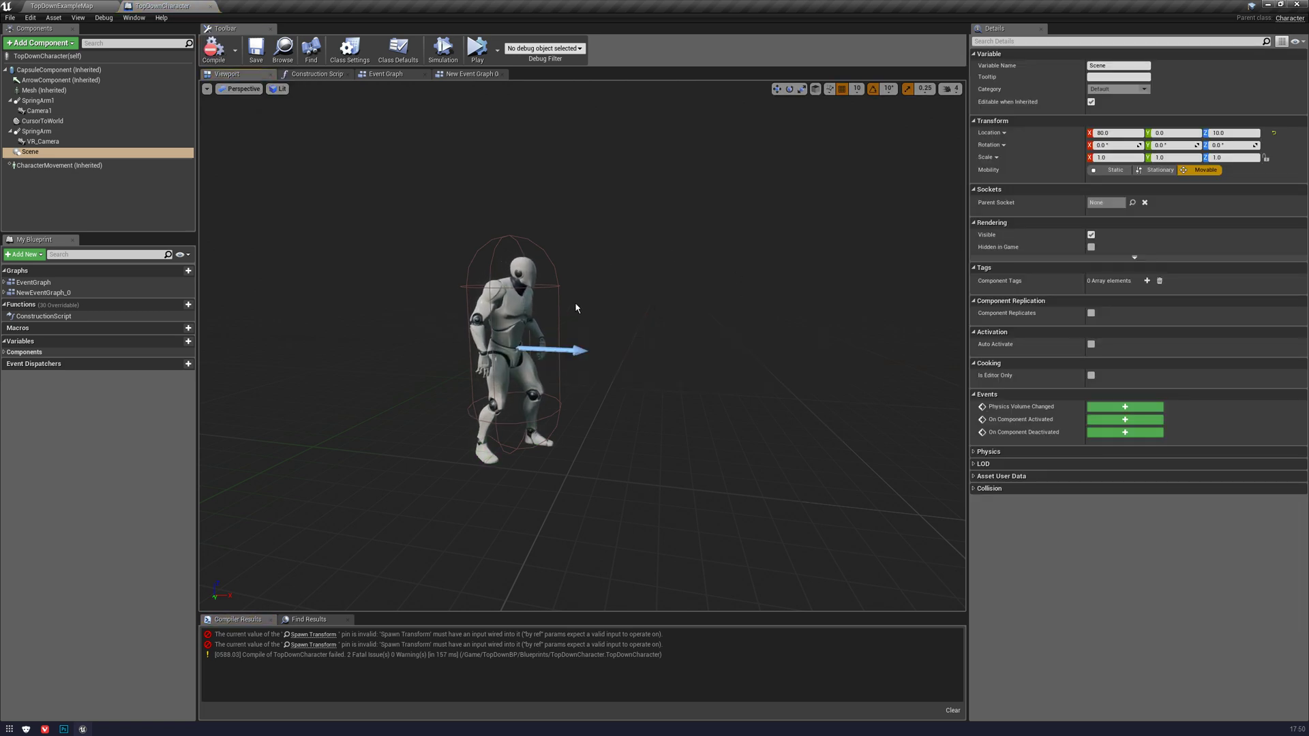
left_click(470, 74)
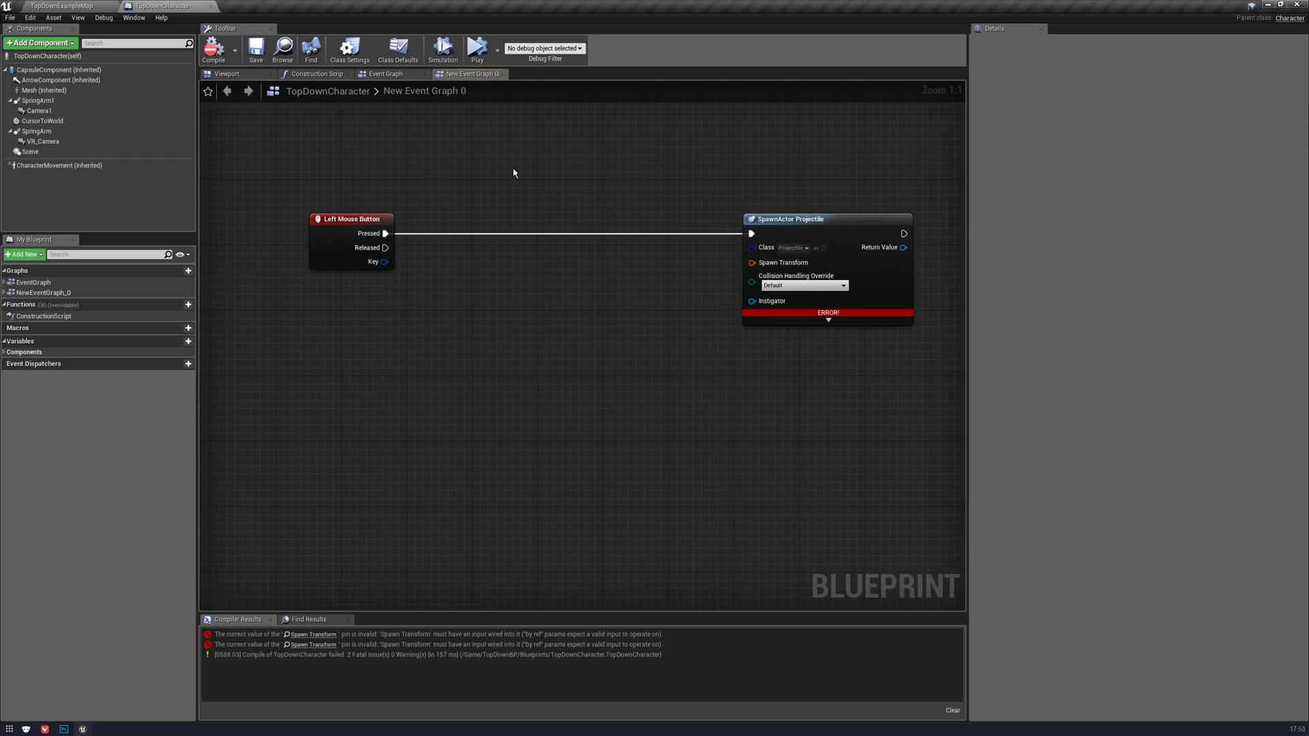
- Wire the Scene component's GetWorldLocation Return Value into SpawnActor's Spawn Transform Location
left_click(213, 48)
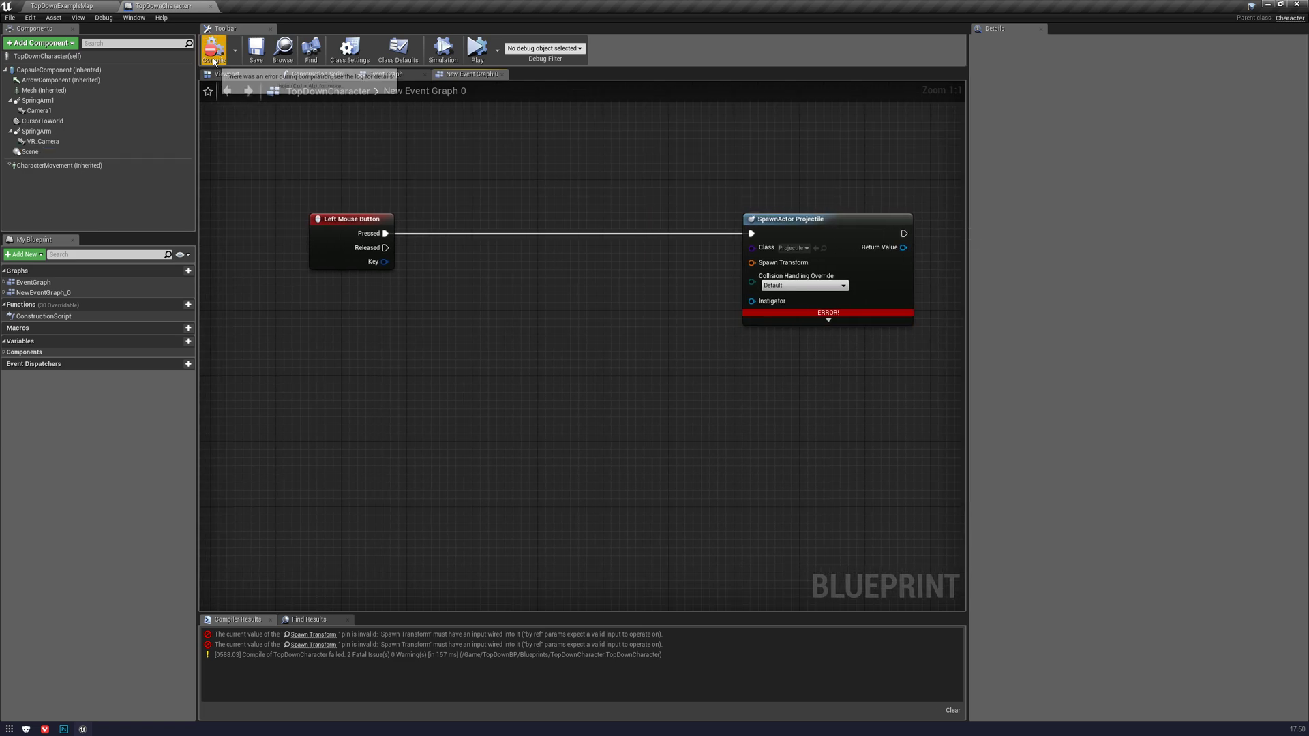
left_click(29, 152)
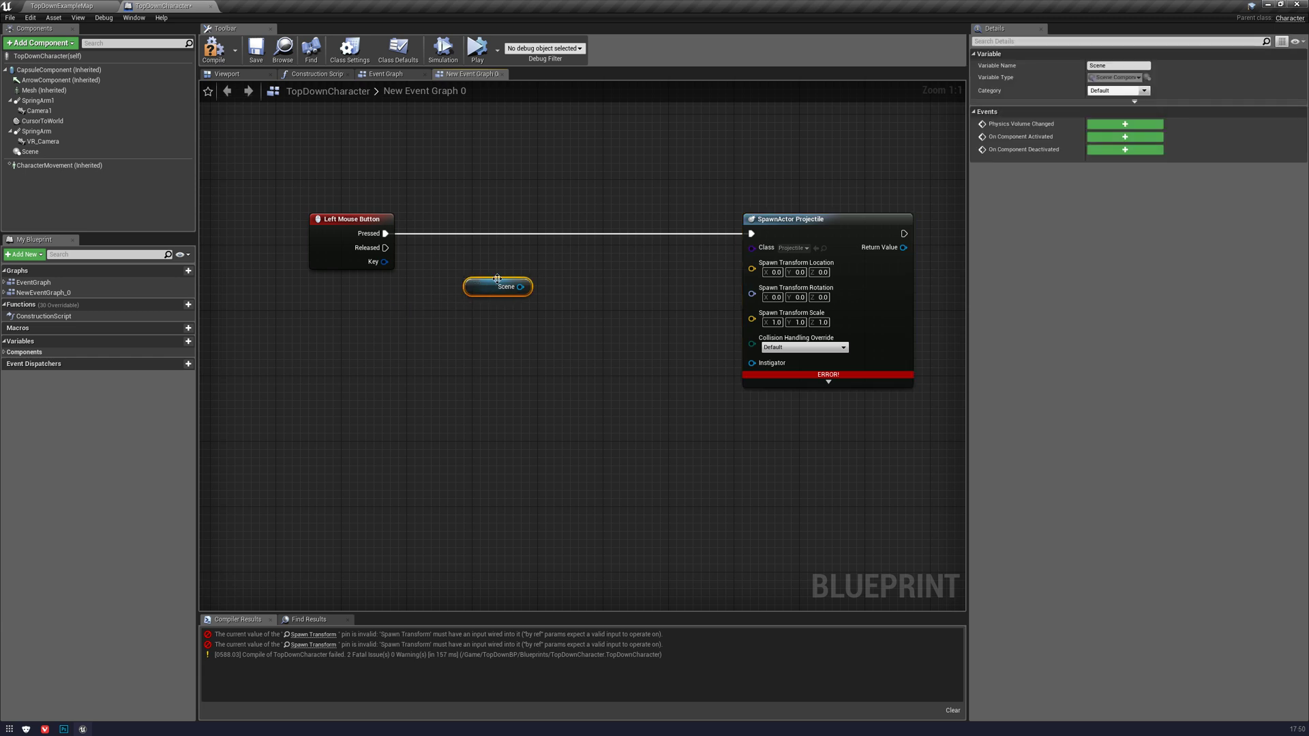
left_click_drag(524, 286, 576, 280)
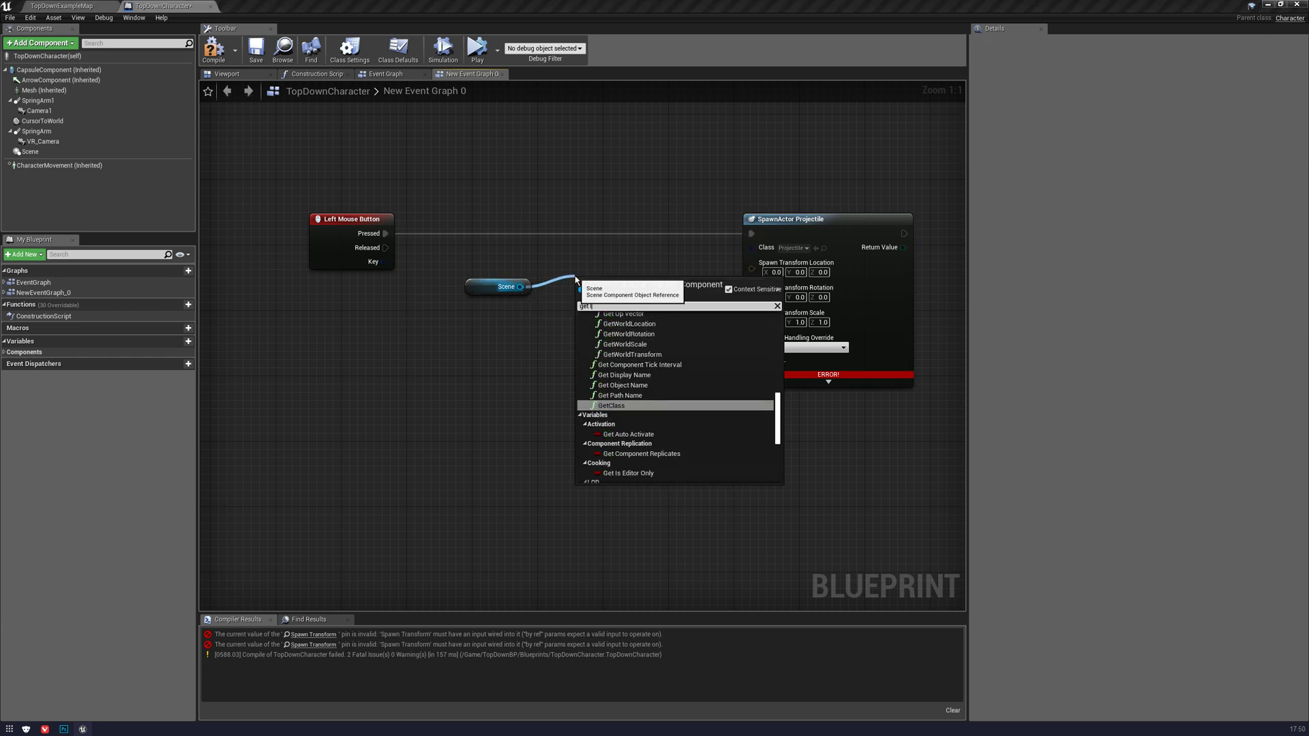
left_click(629, 323)
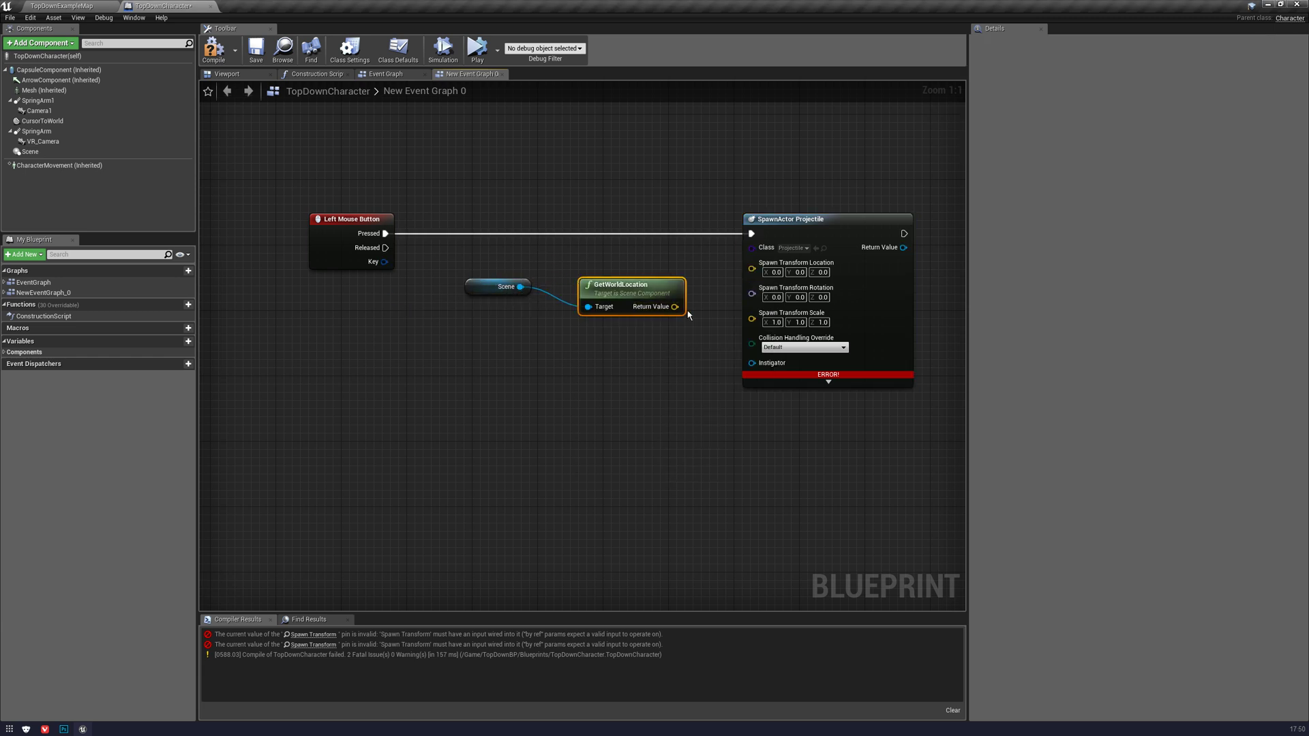
left_click_drag(674, 306, 751, 262)
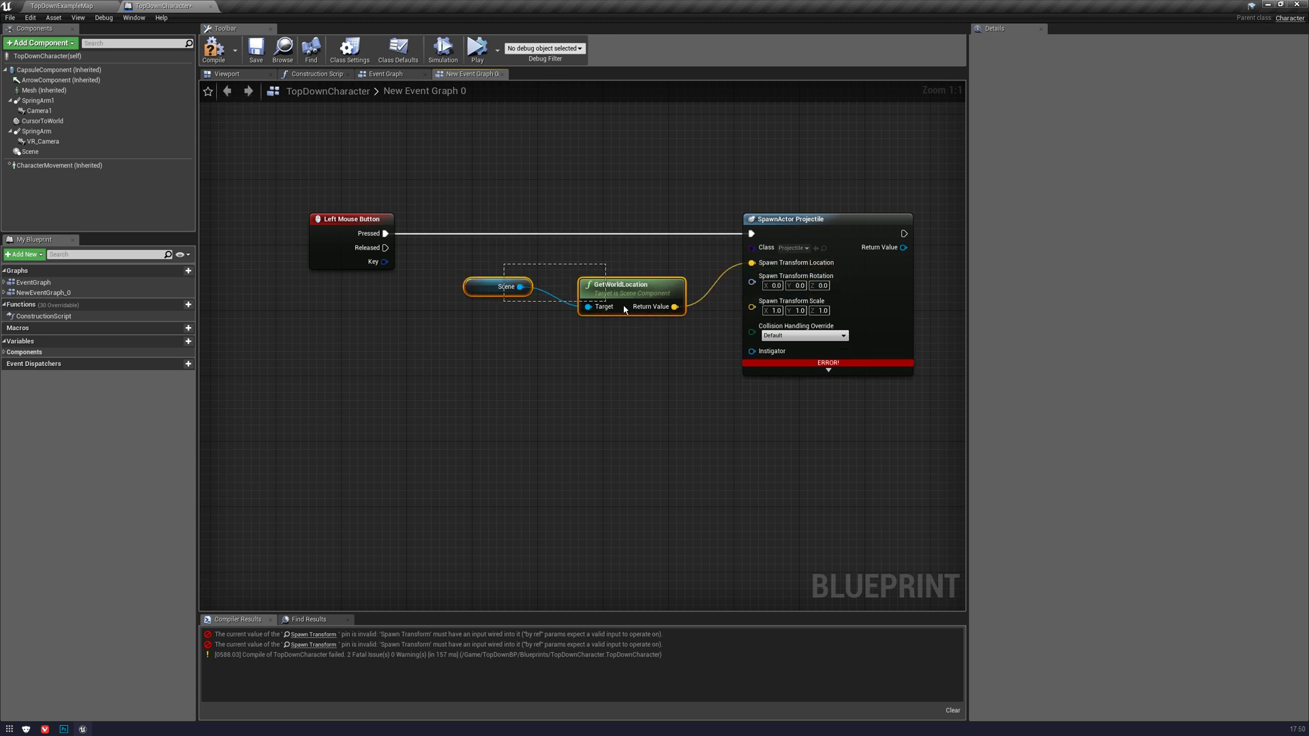
left_click(505, 278)
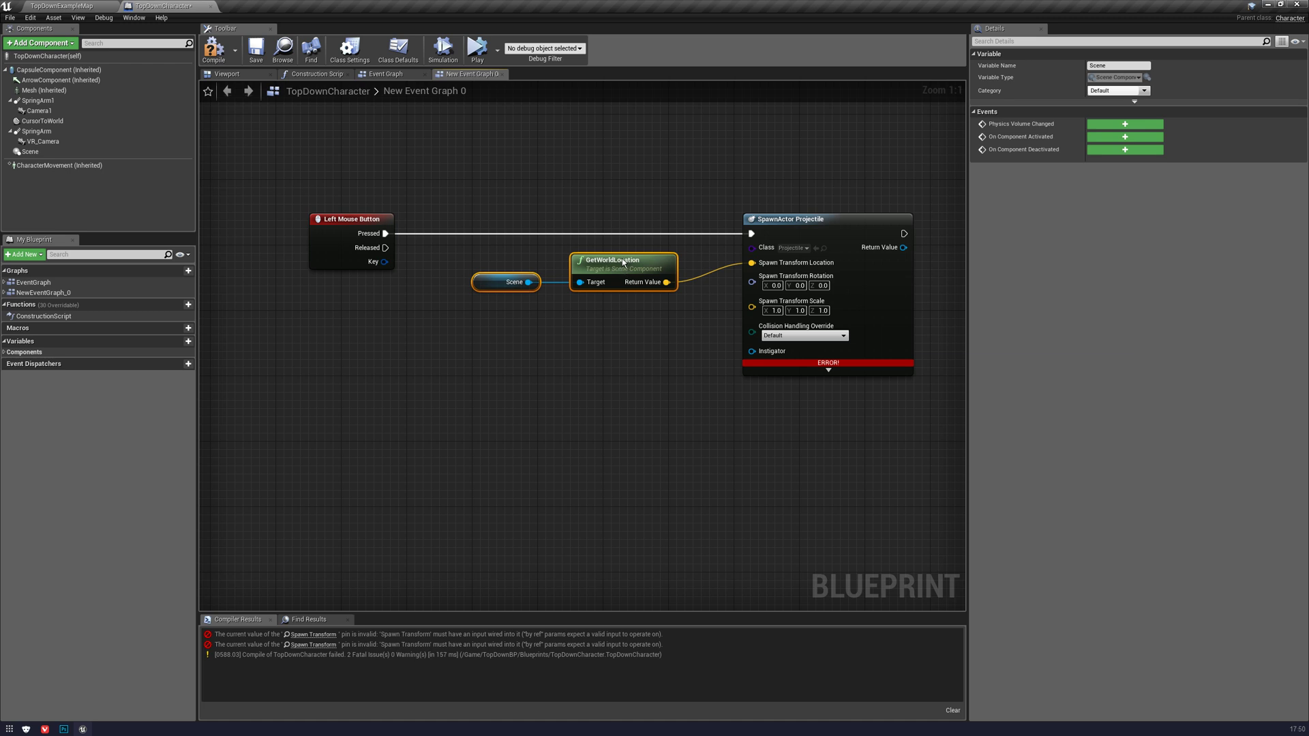
- Chain Get Player Controller into Get Hit Result Under Cursor by Channel and Break Hit Result
right_click(479, 296)
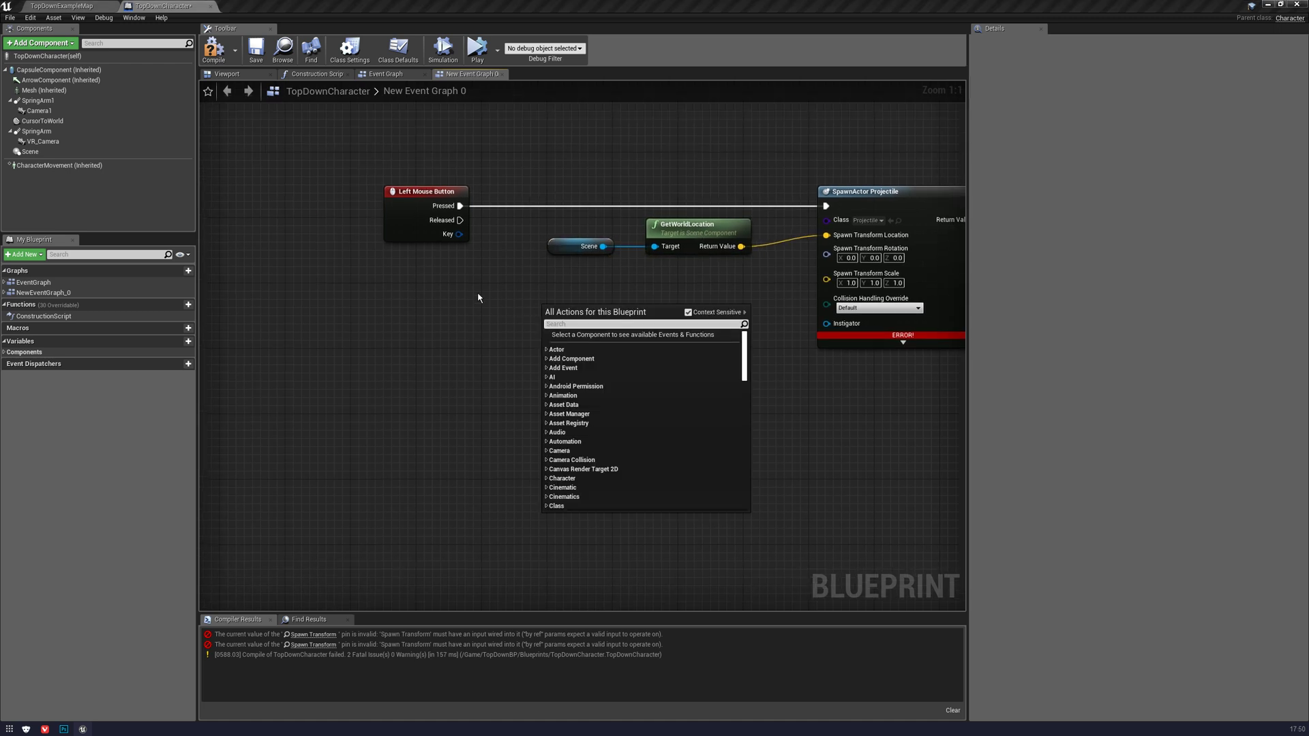
type("get player c")
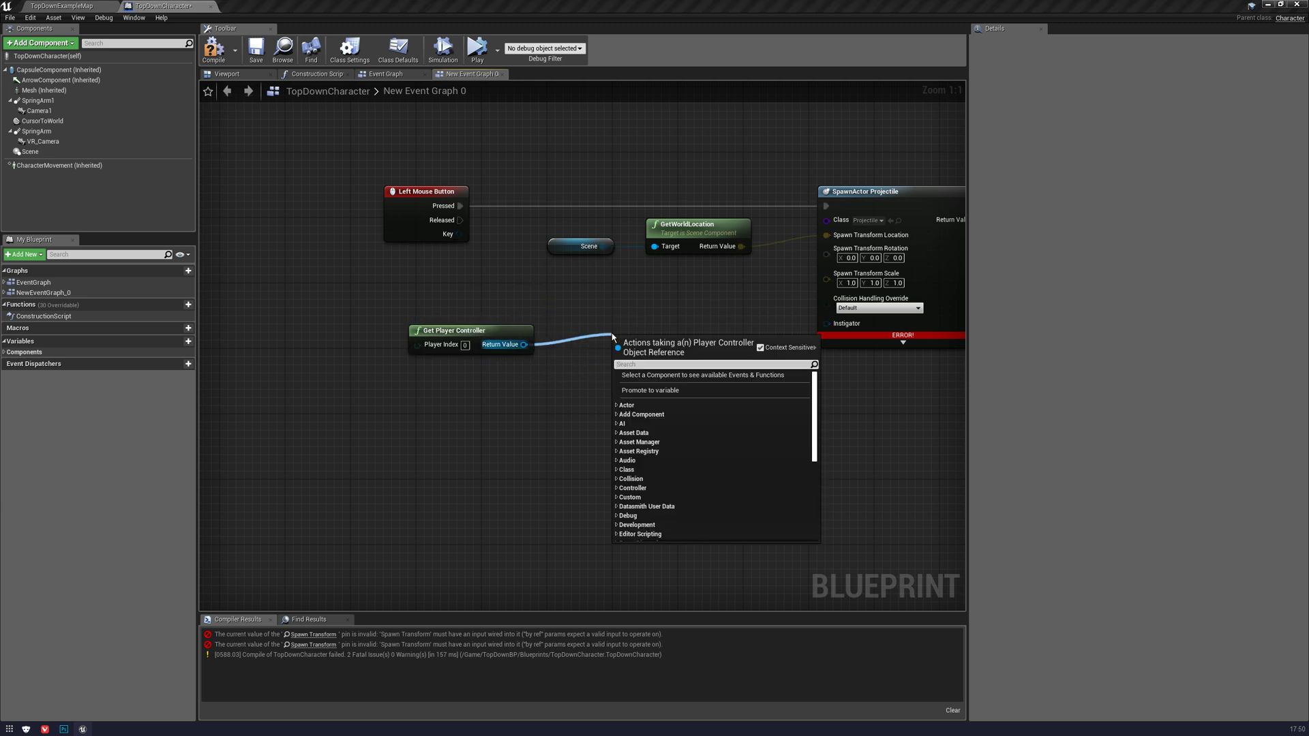
type("get hit result")
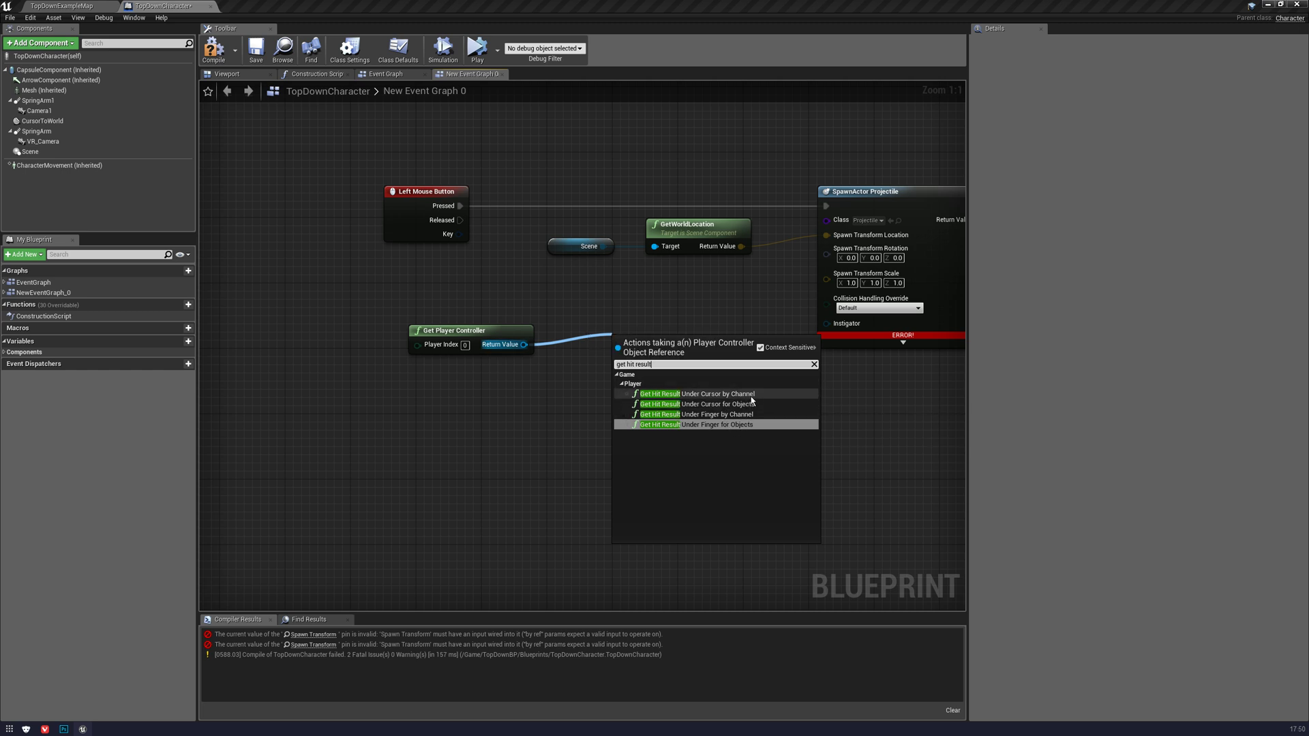
mouse_move(693, 393)
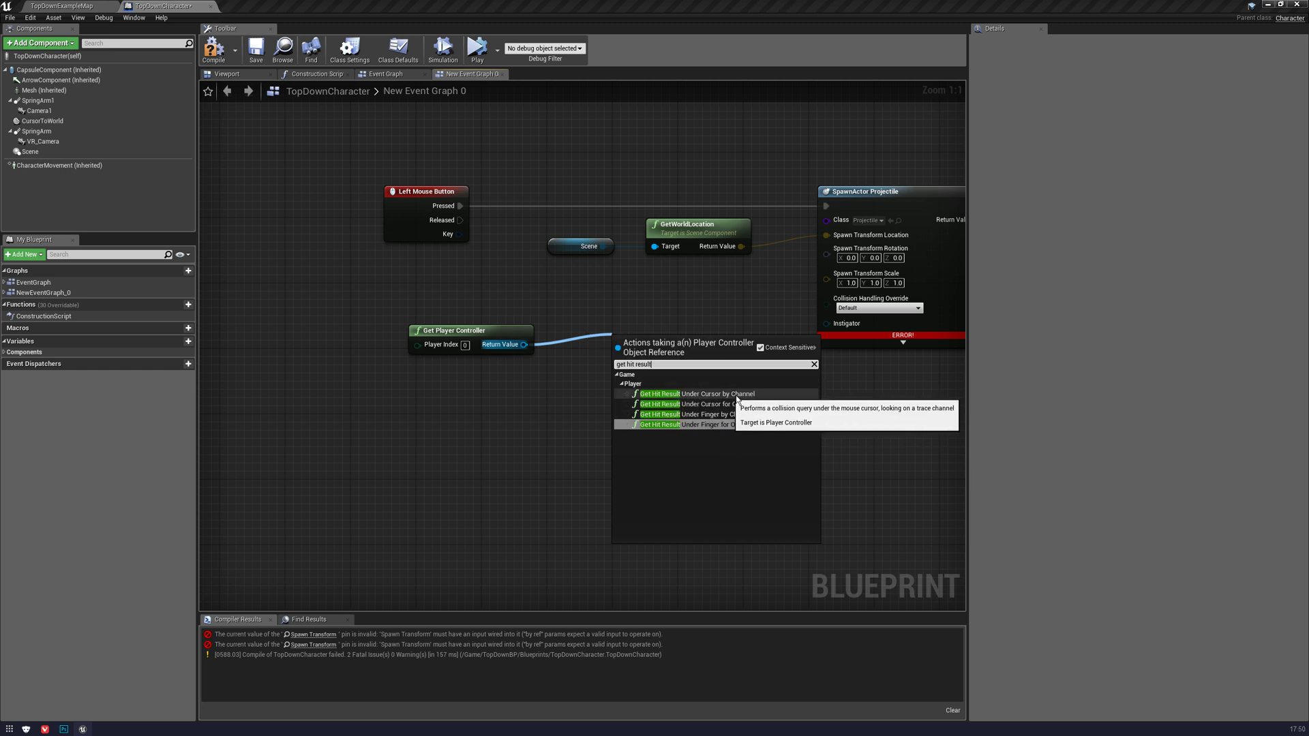
left_click(696, 393)
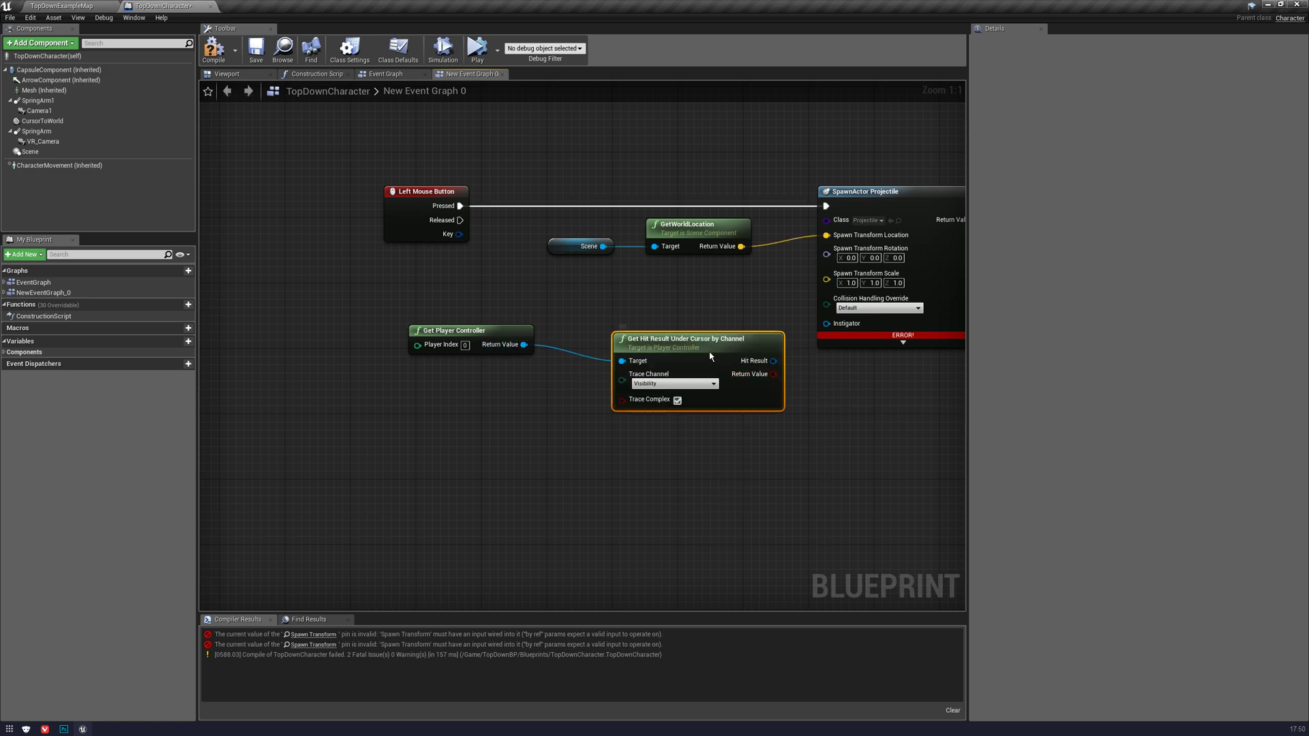
left_click_drag(696, 338, 655, 321)
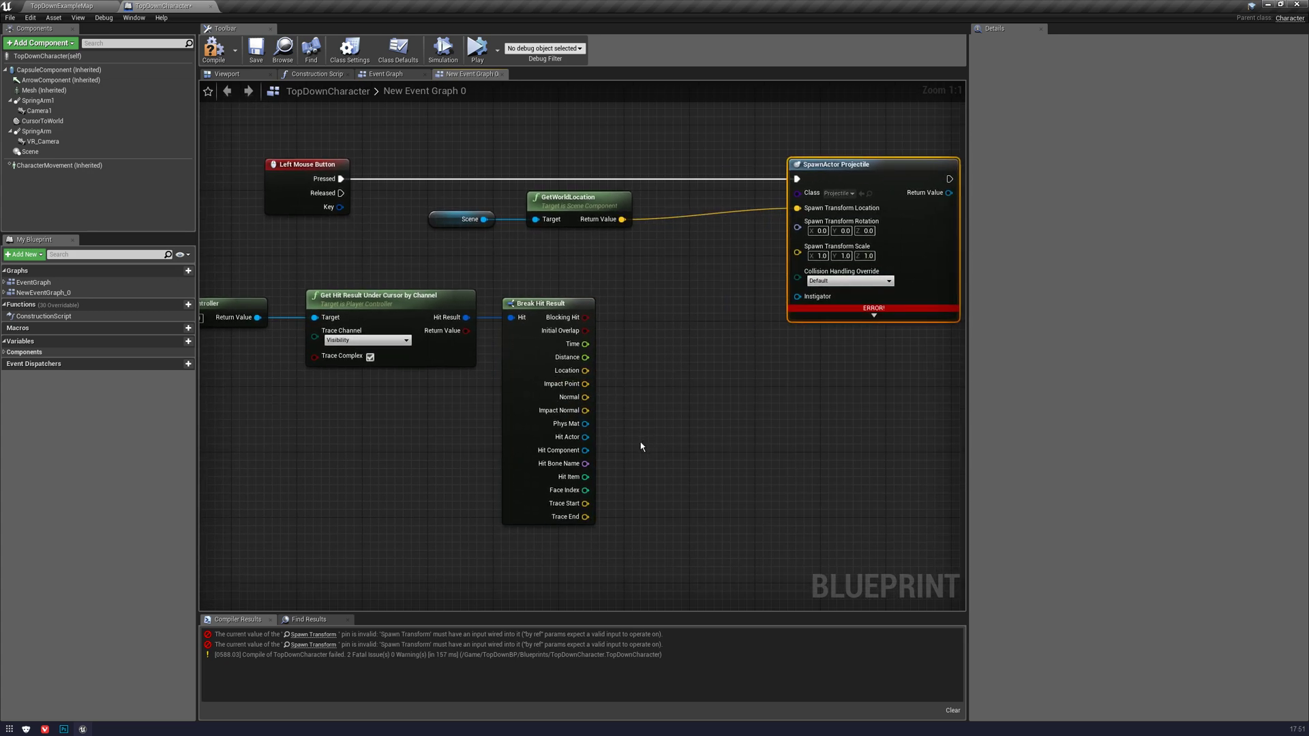
- Add Find Look at Rotation with Scene world location as Start and hit Location as Target
left_click_drag(586, 370, 624, 371)
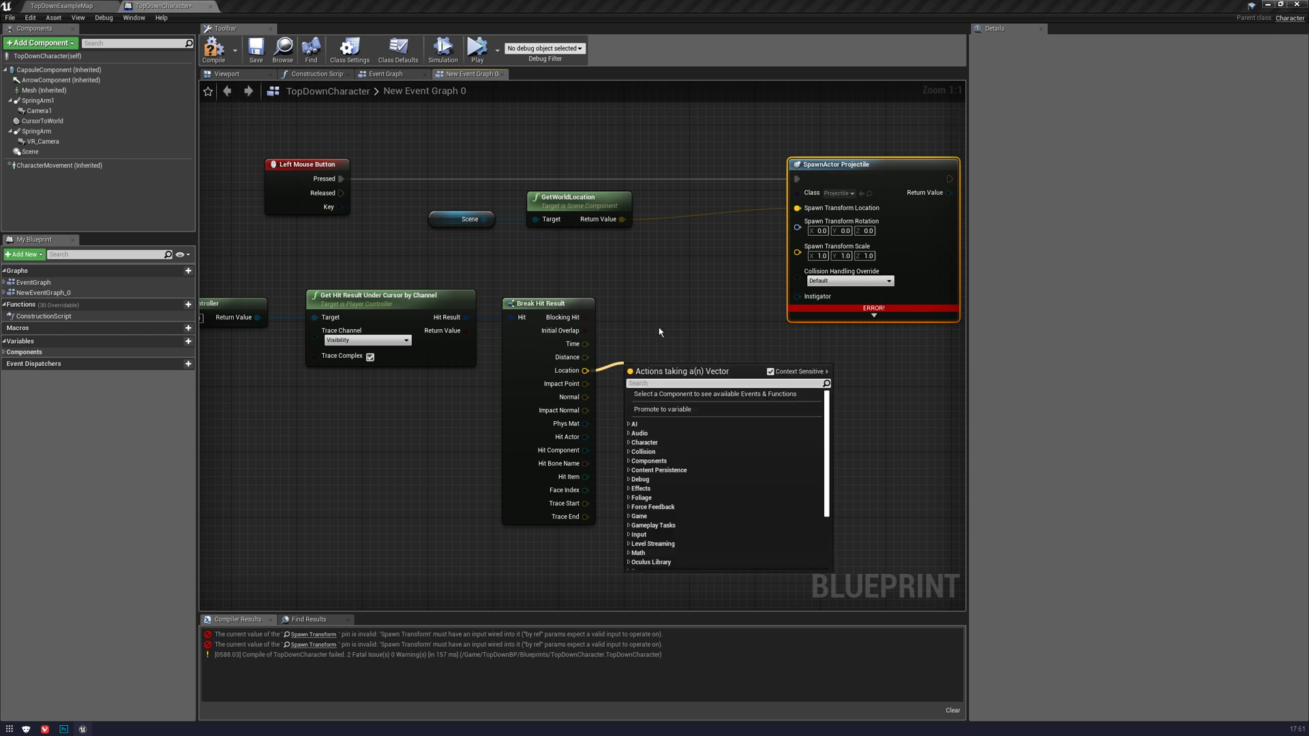
type("make")
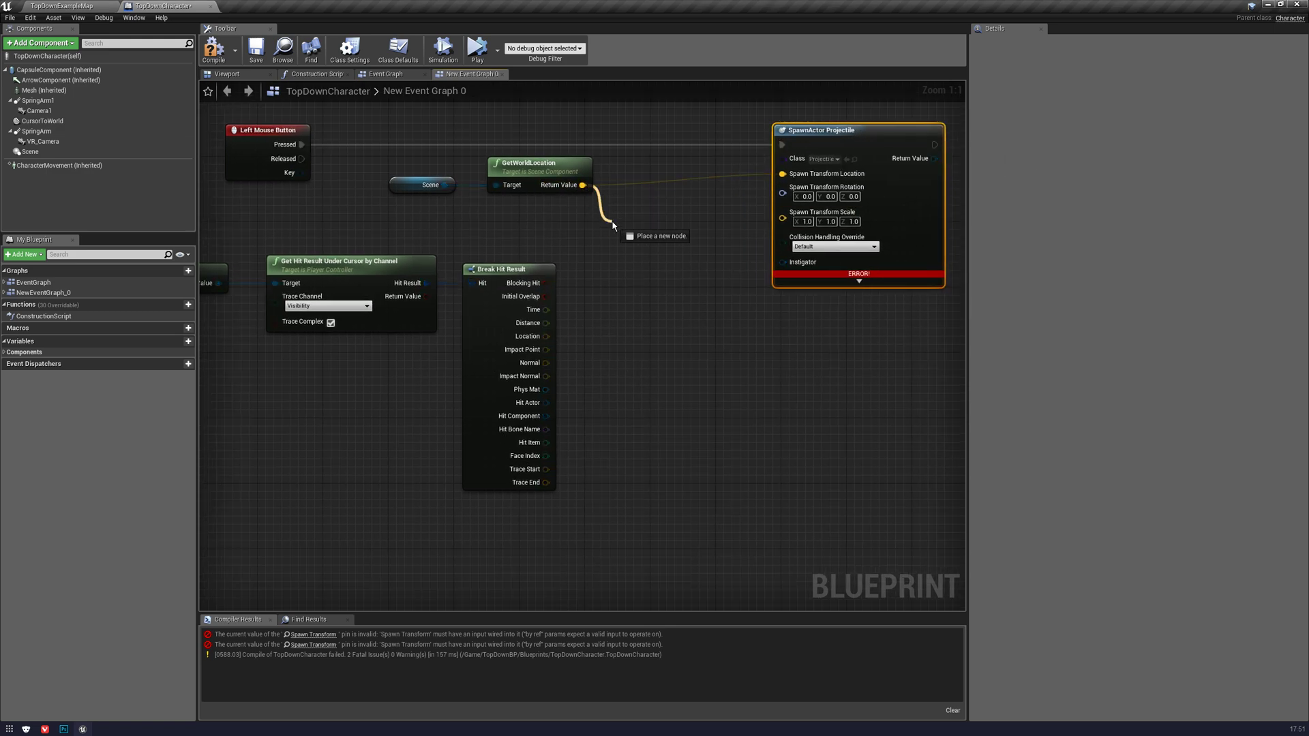
left_click(613, 226)
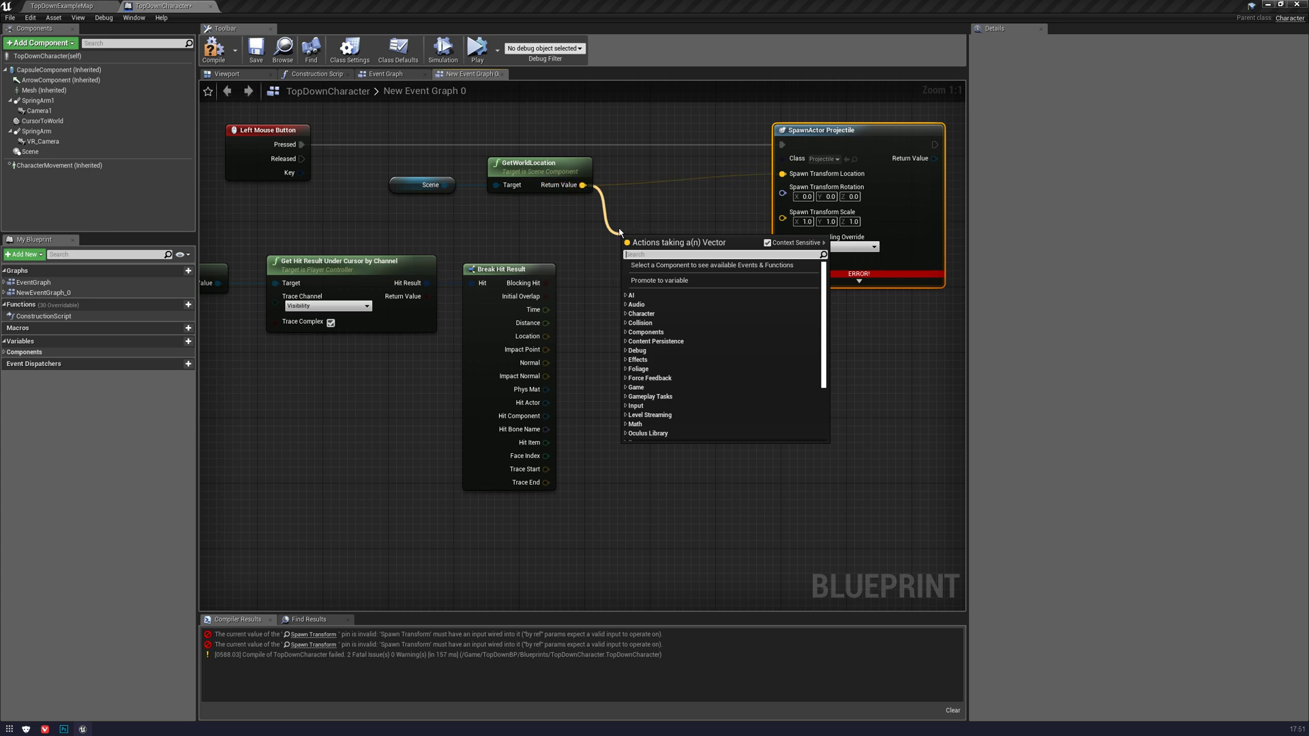
type("get")
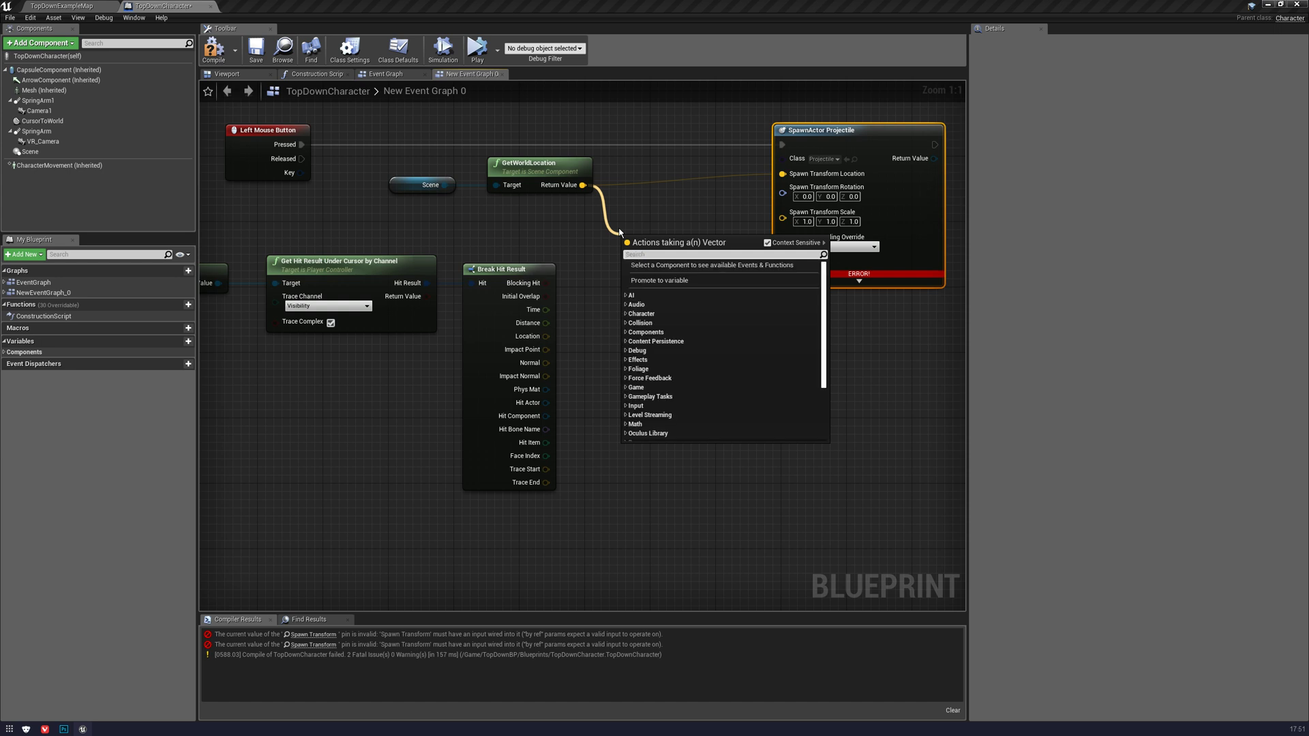
type("get")
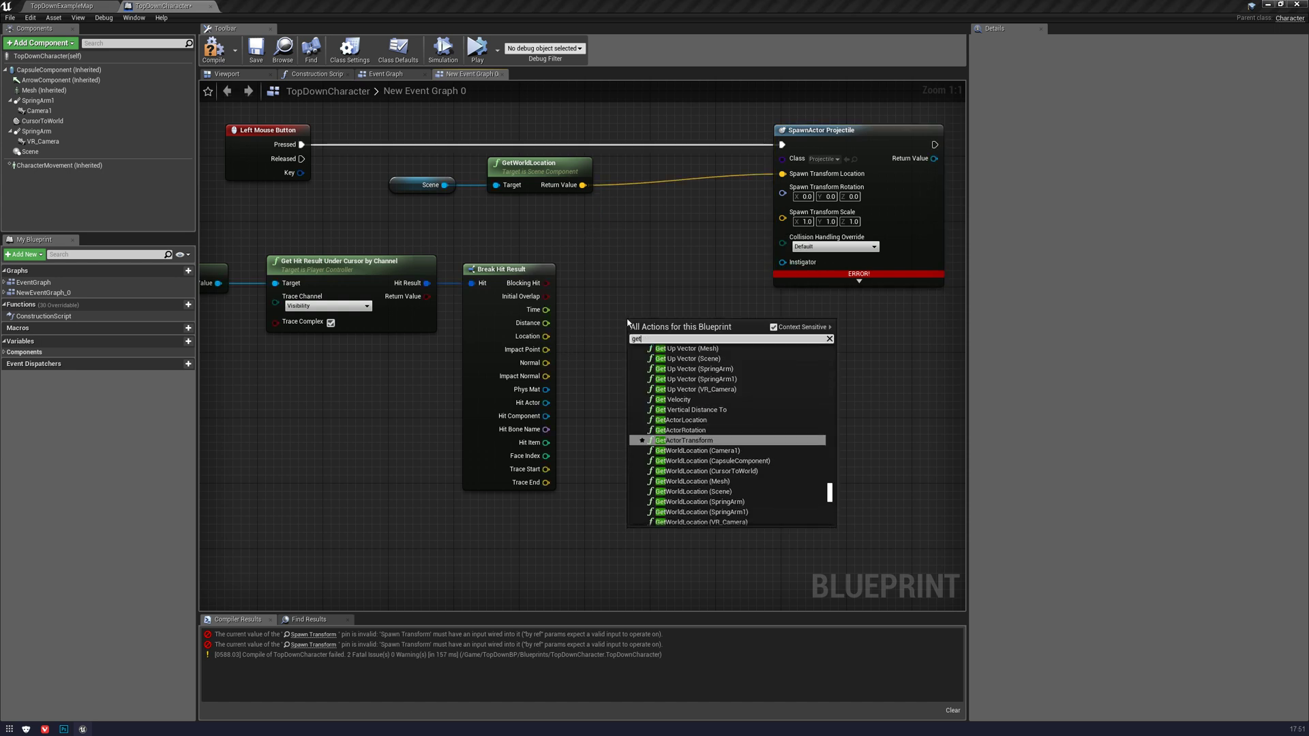
type("look at")
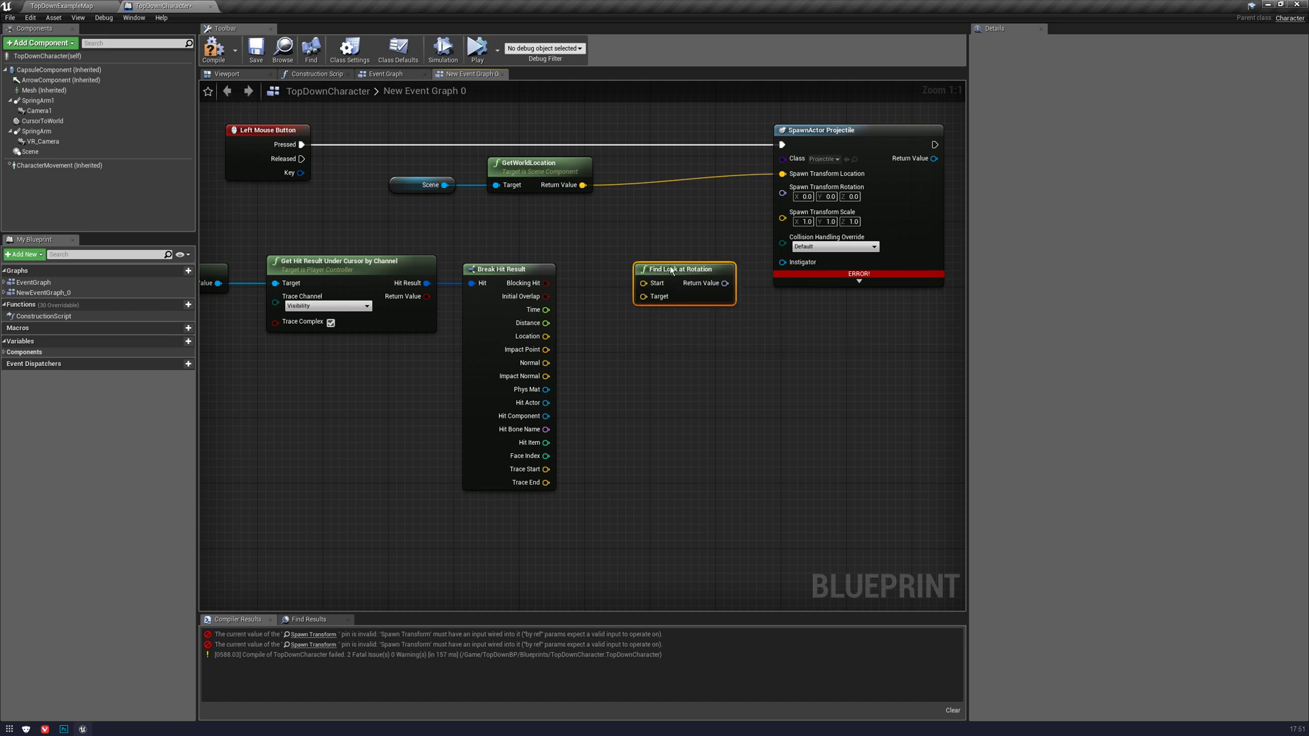
left_click_drag(582, 185, 642, 283)
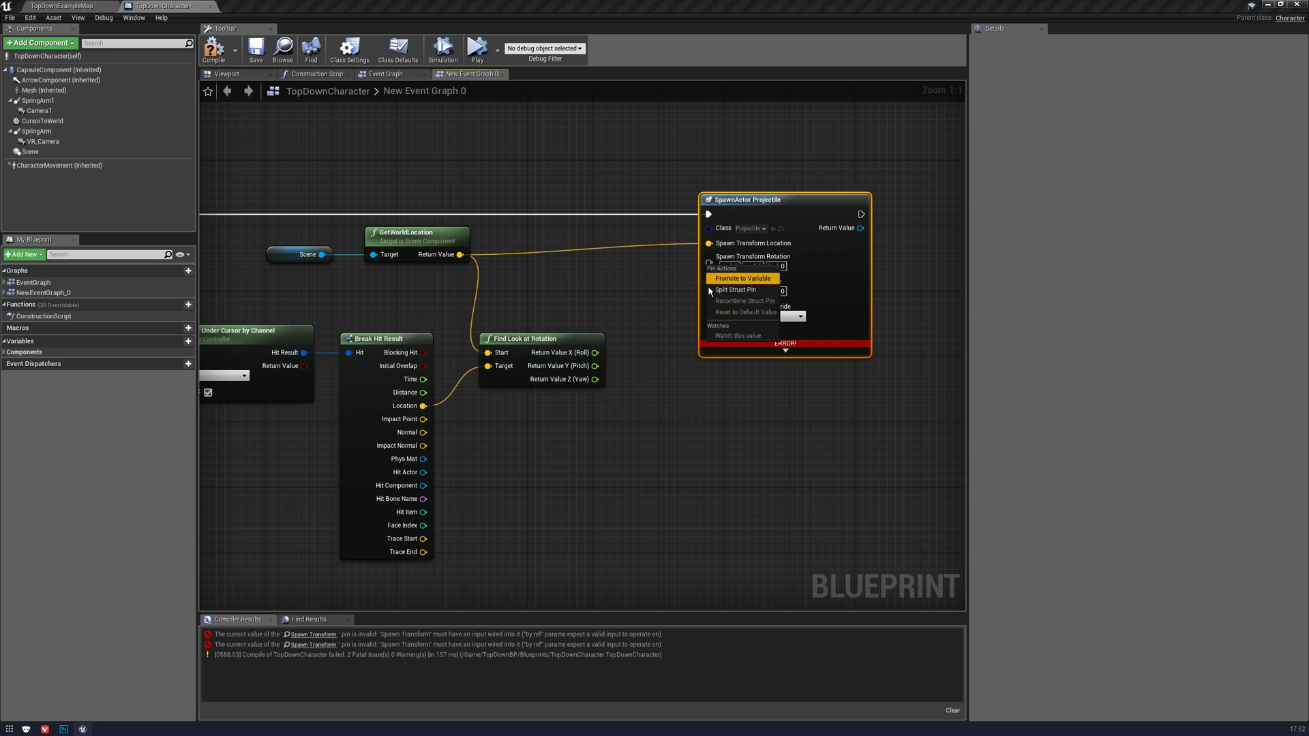
- Split the SpawnActor Spawn Transform Rotation pin into separate values
left_click(736, 290)
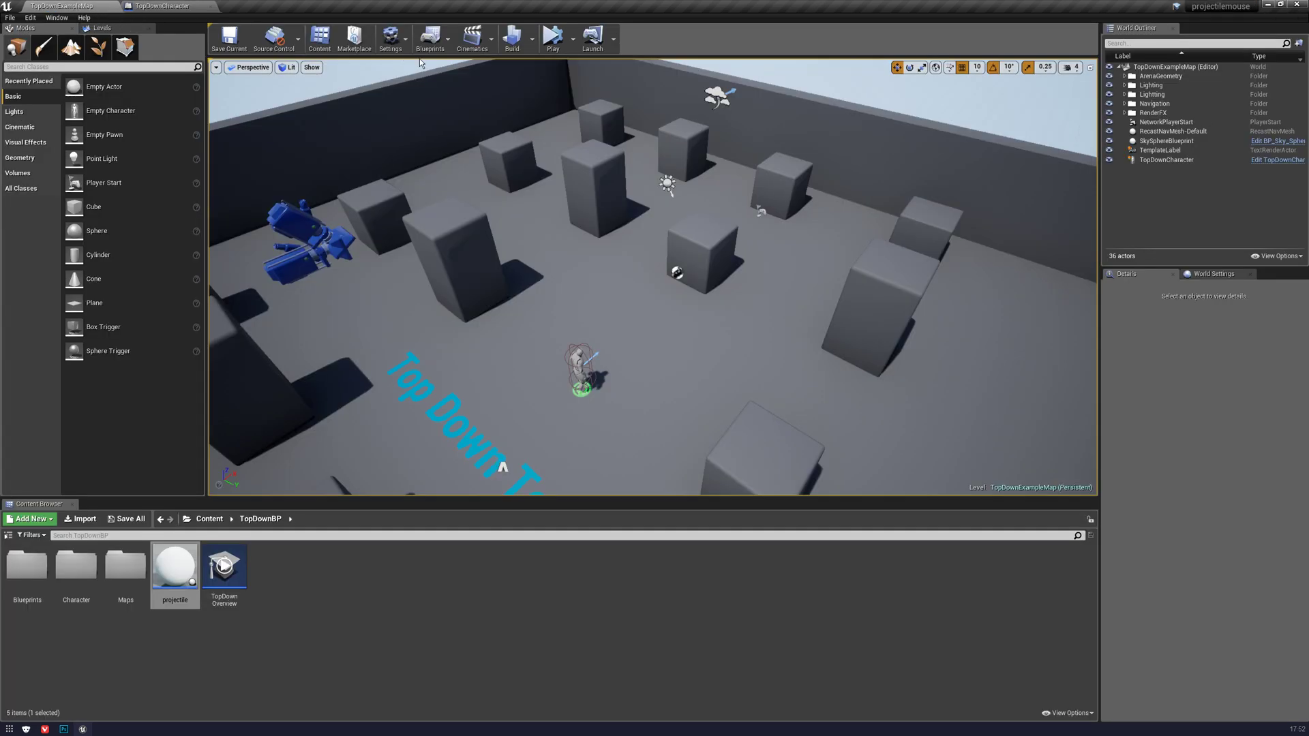
- Play the level and click floor spots to walk the character around
left_click(551, 37)
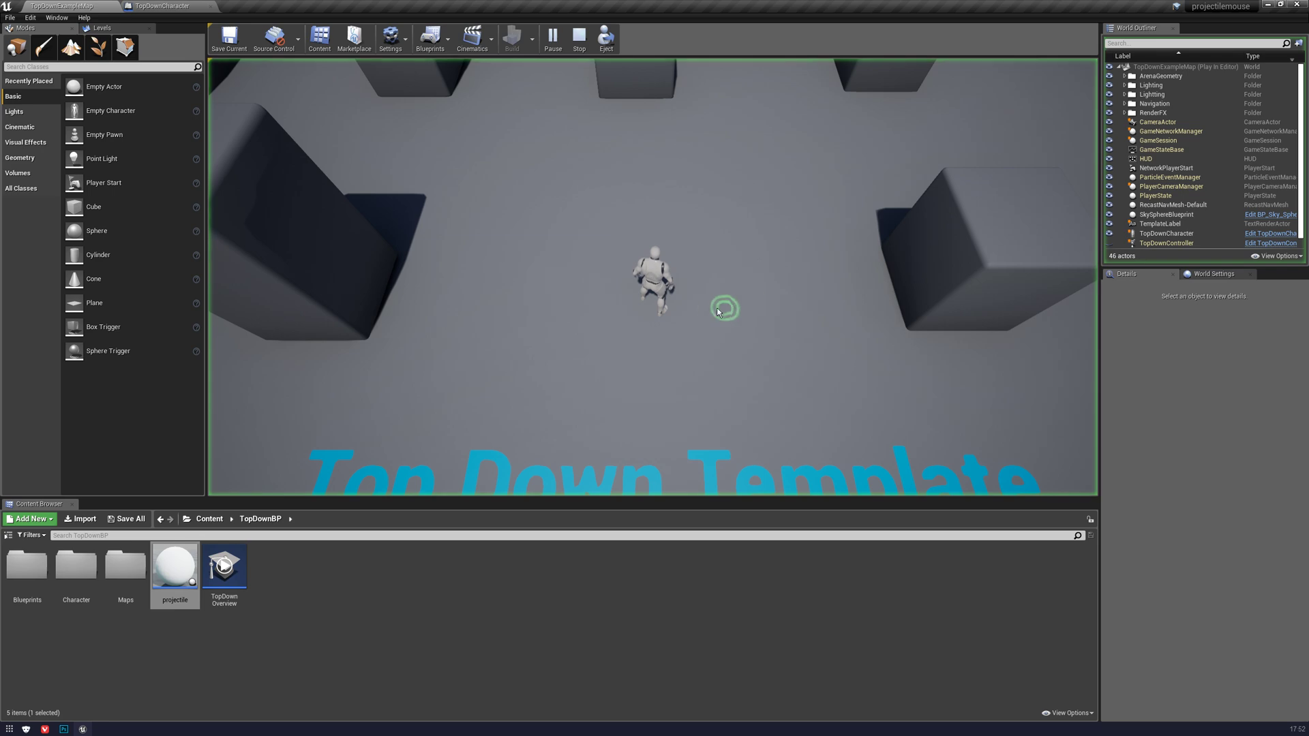
left_click(700, 406)
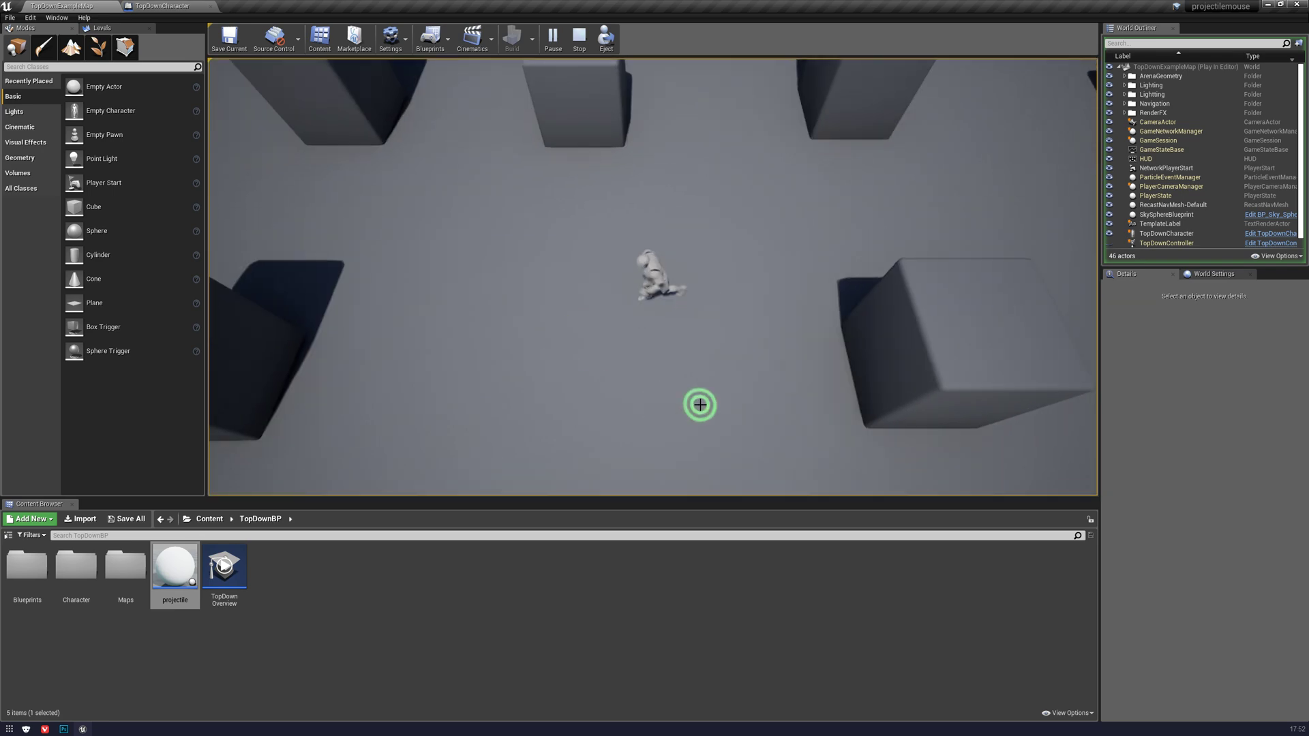
left_click(164, 6)
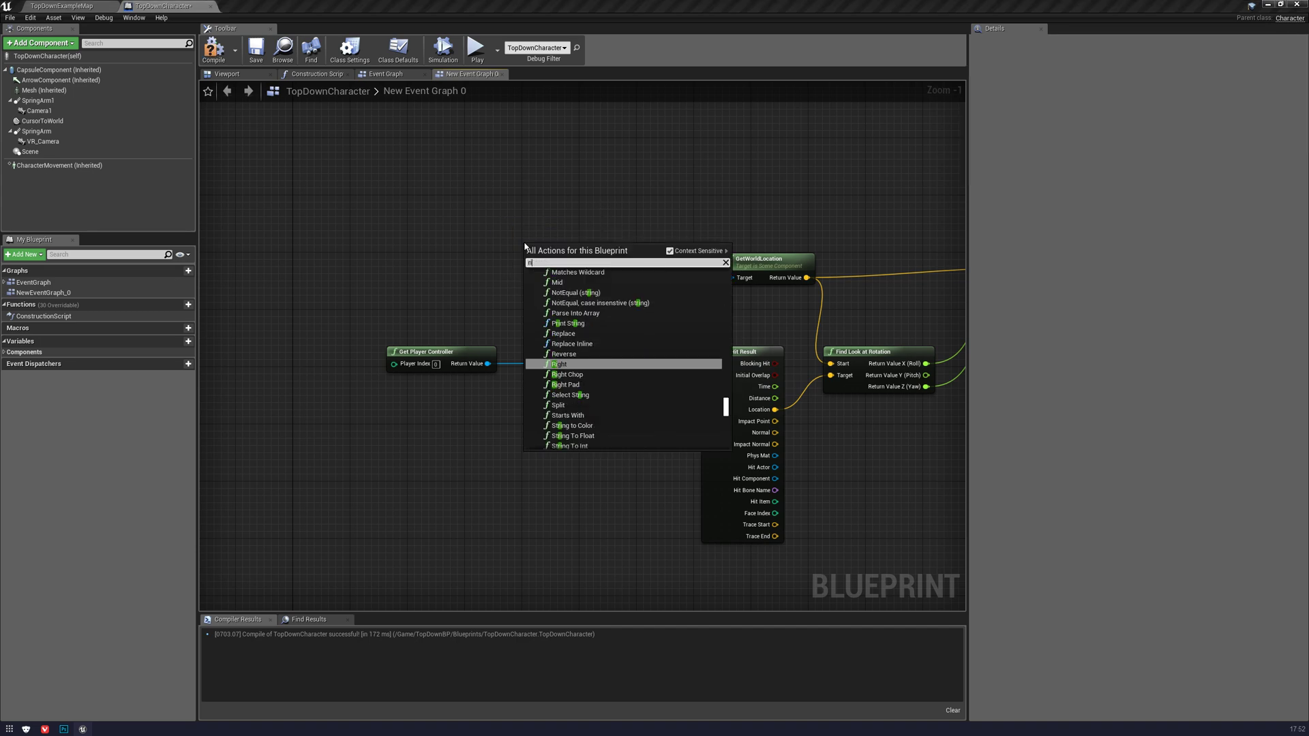
- Search 'right mouse' and add the Right Mouse Button event node
type("ight mous")
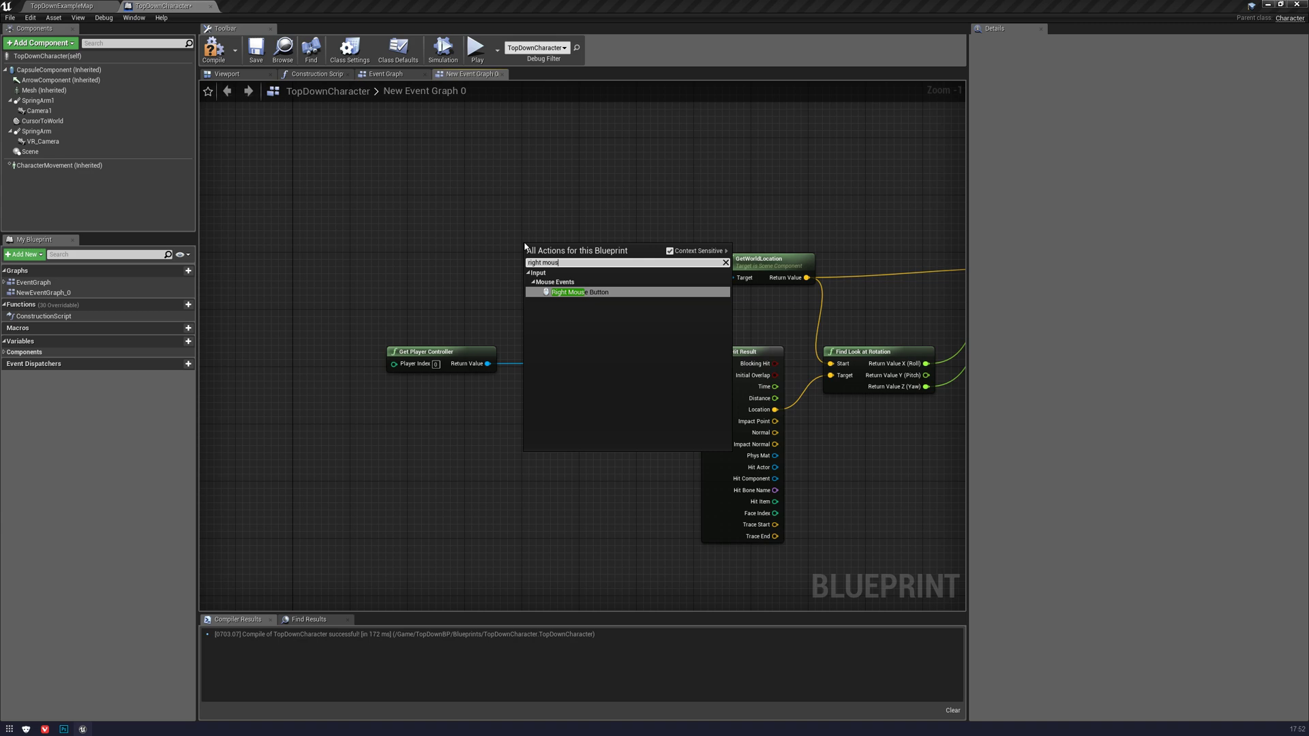
left_click(567, 293)
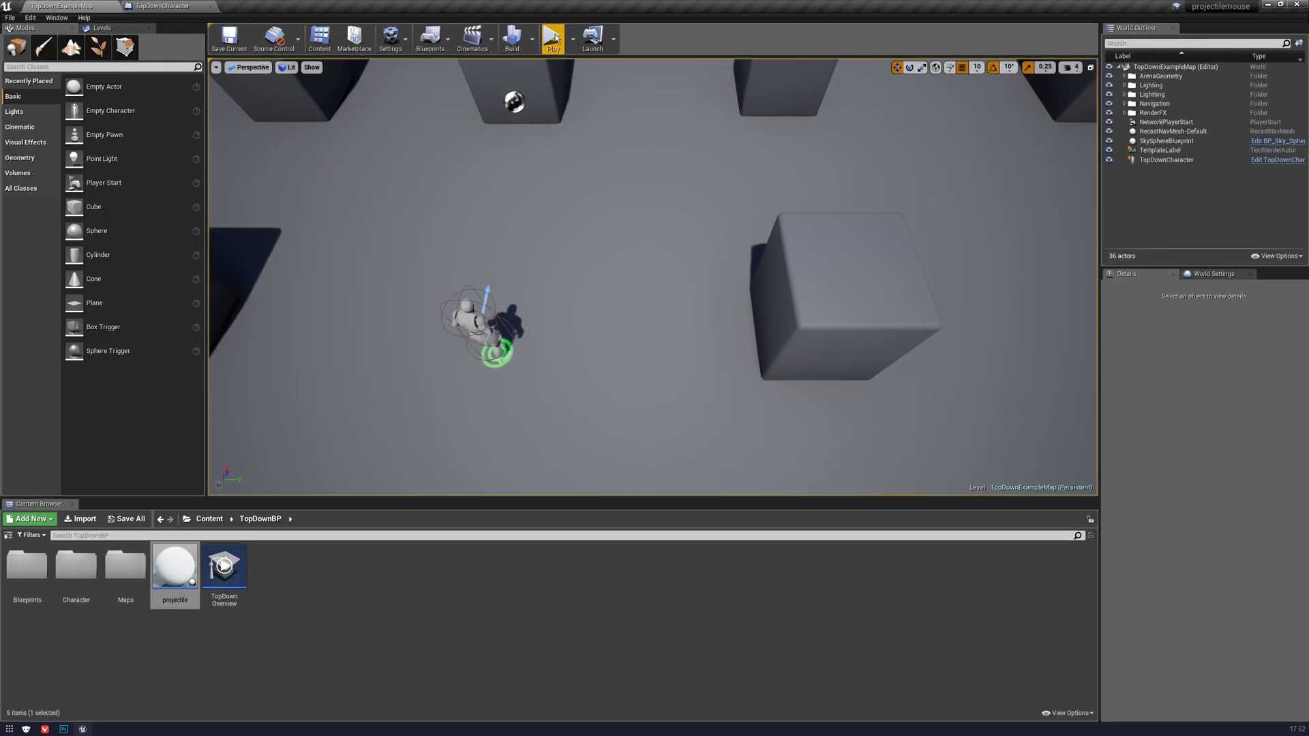
- Play the level, walk the character, and fire projectiles at two clicked floor spots
left_click(551, 38)
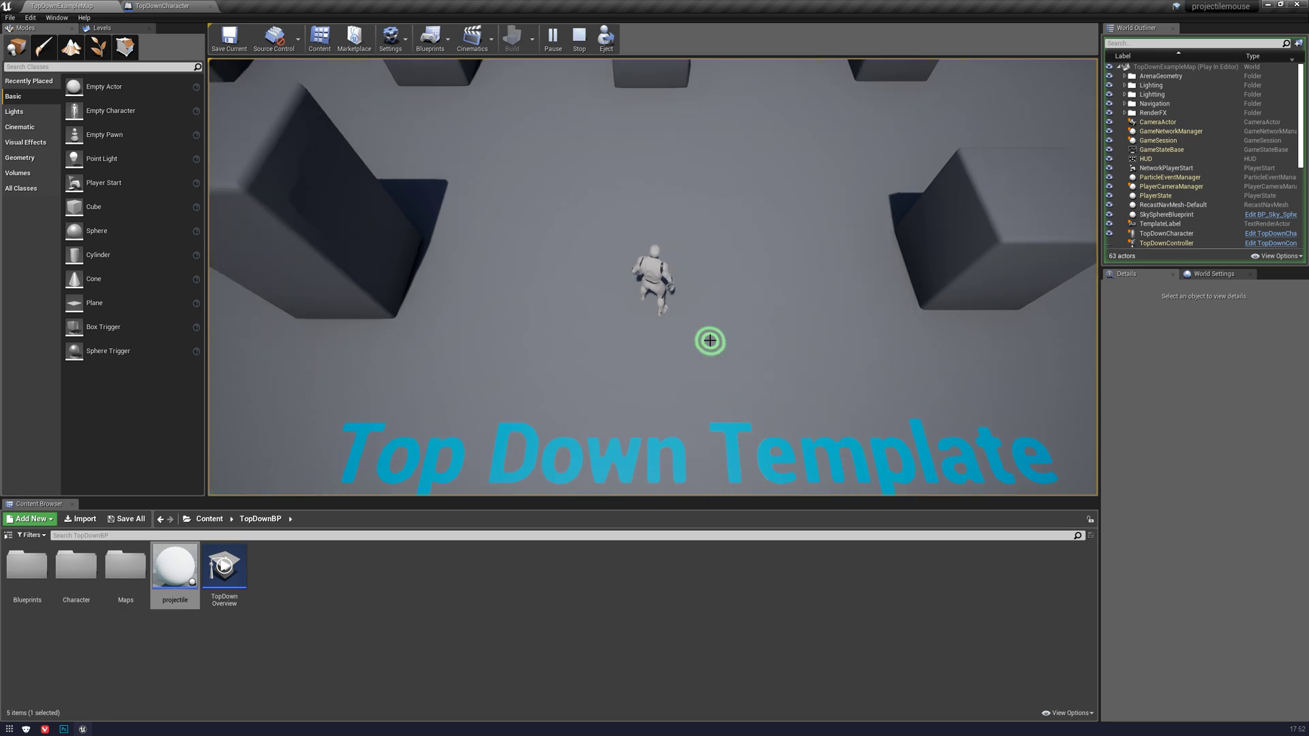
left_click(670, 129)
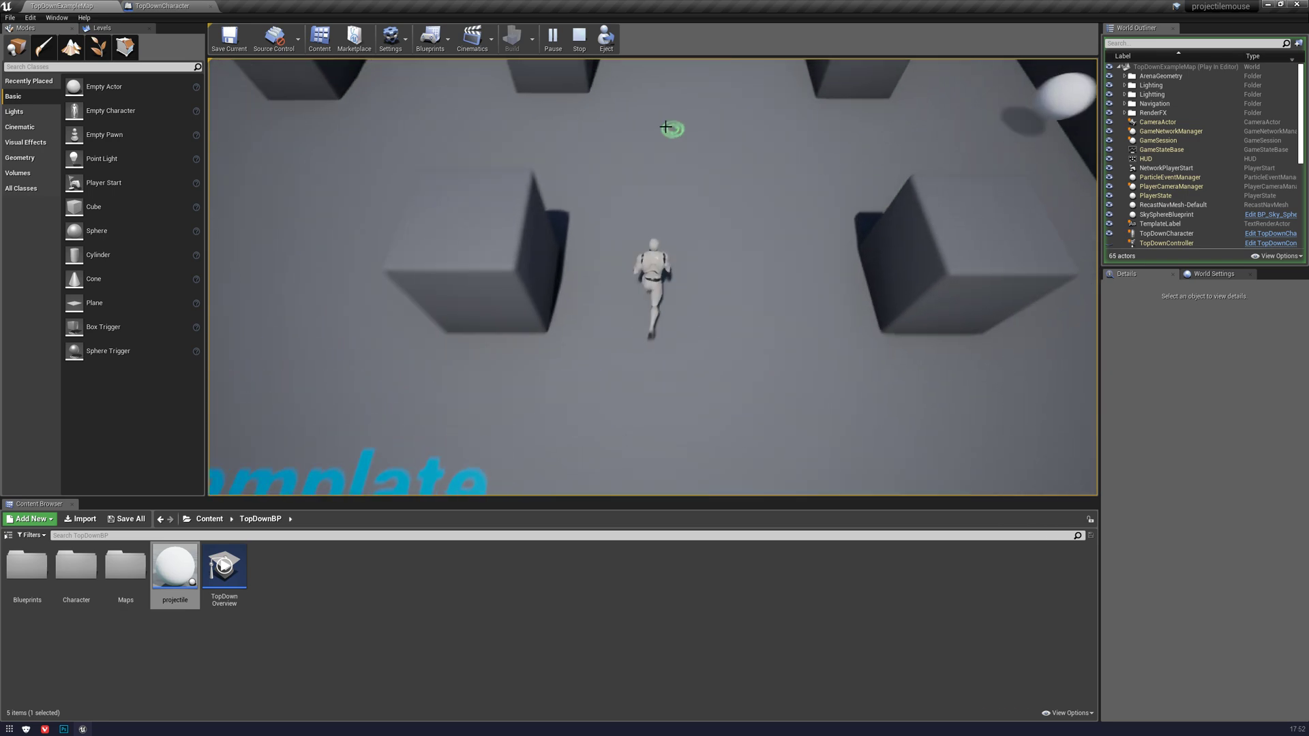
left_click(543, 385)
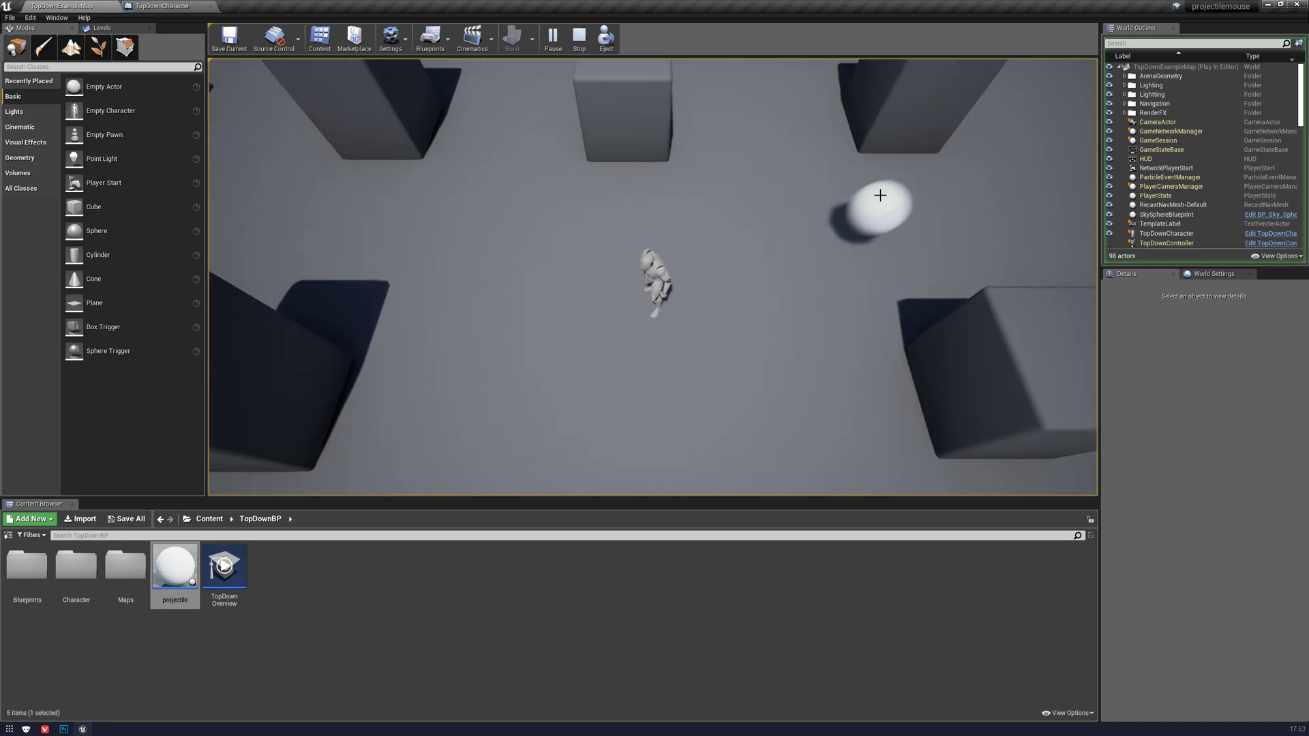
left_click(656, 205)
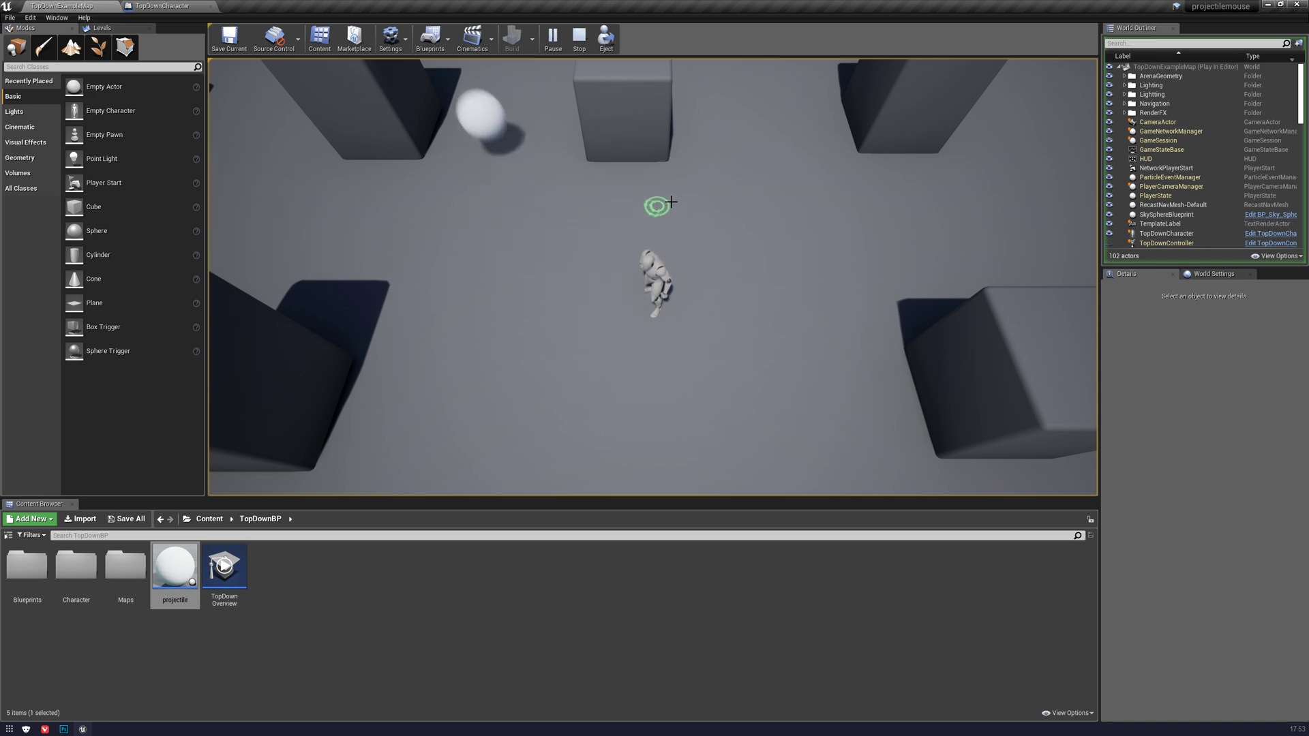